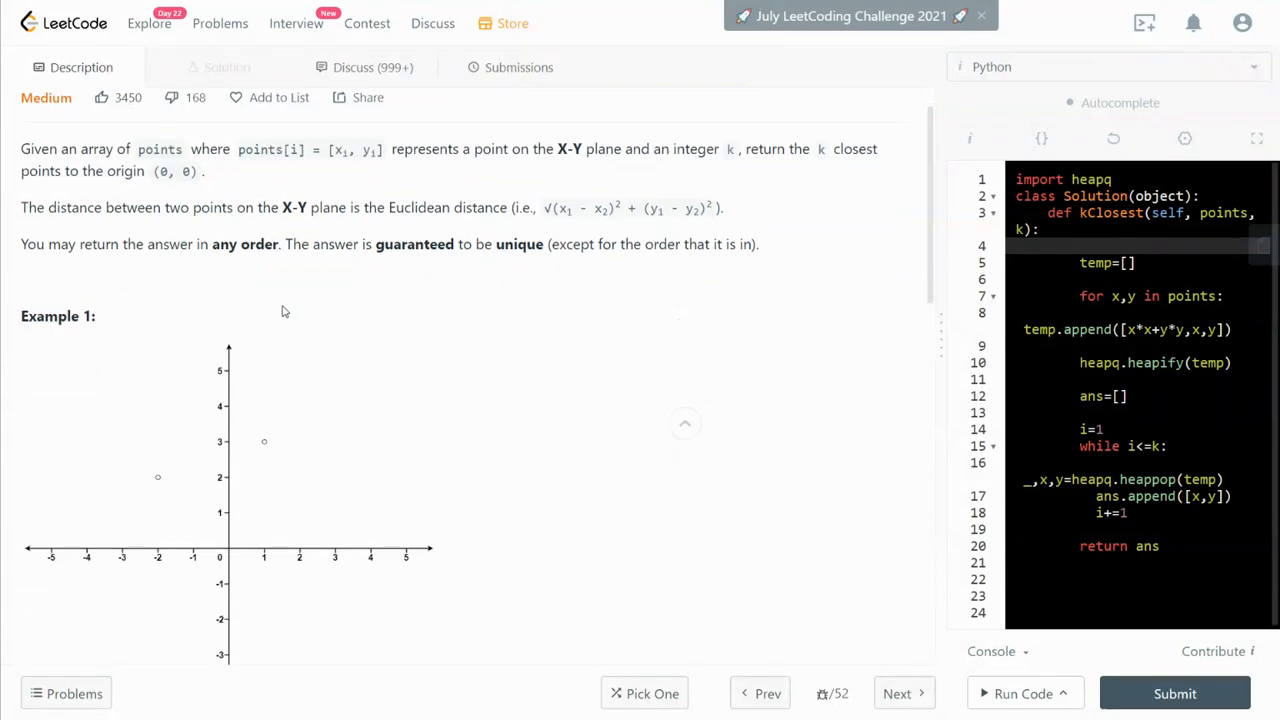
Scroll the Description panel down past Example 1 toward Example 2 while reviewing the heap code
scroll(down, 3)
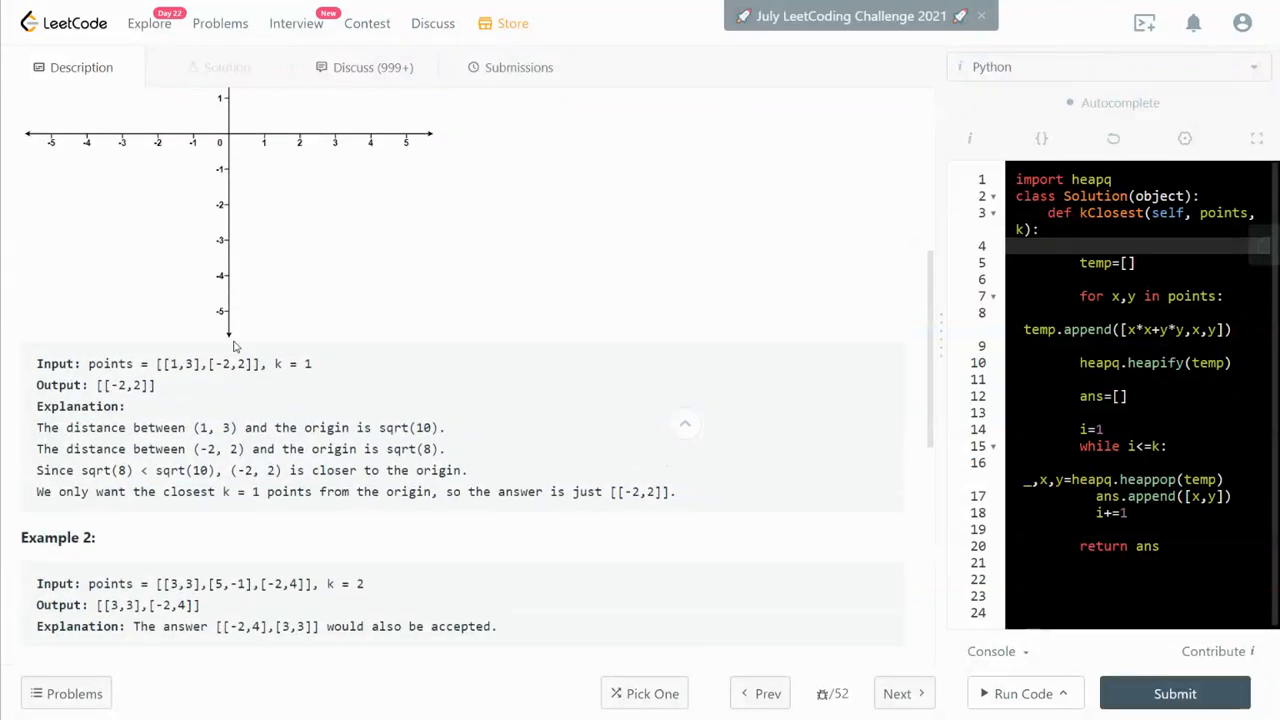
scroll(down, 3)
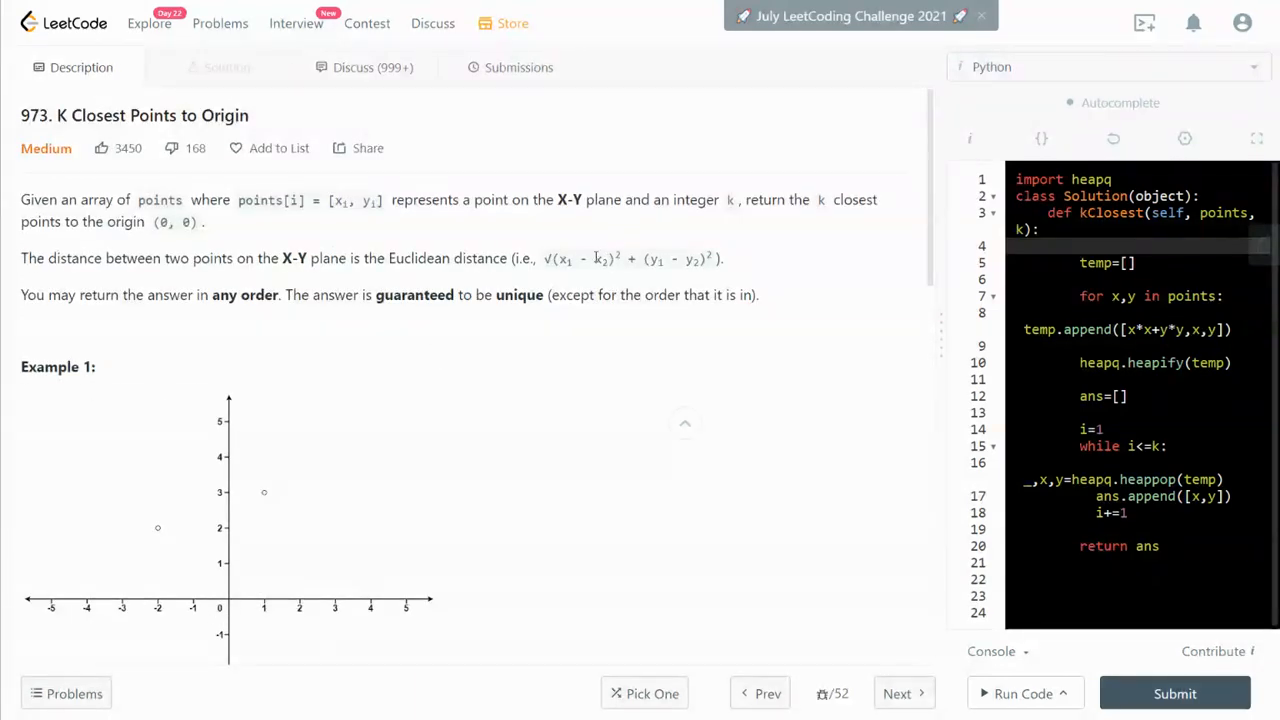
scroll(down, 3)
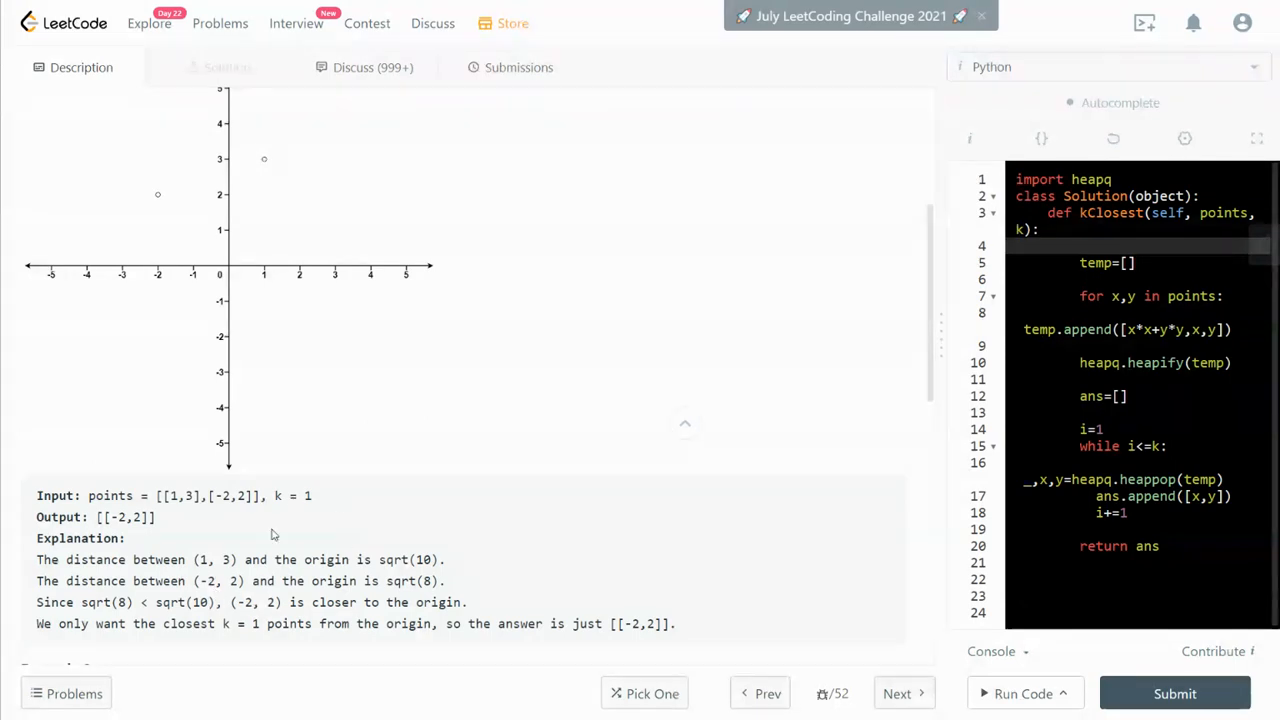
mouse_move(322, 530)
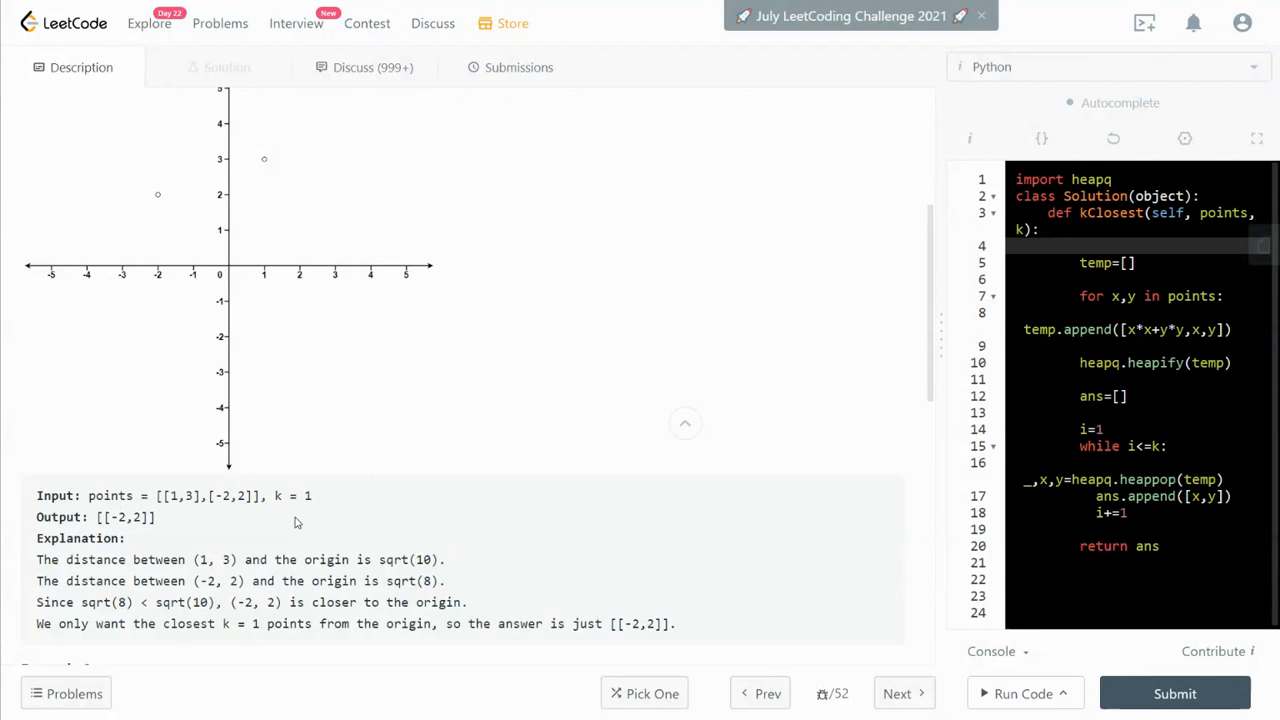
scroll(down, 3)
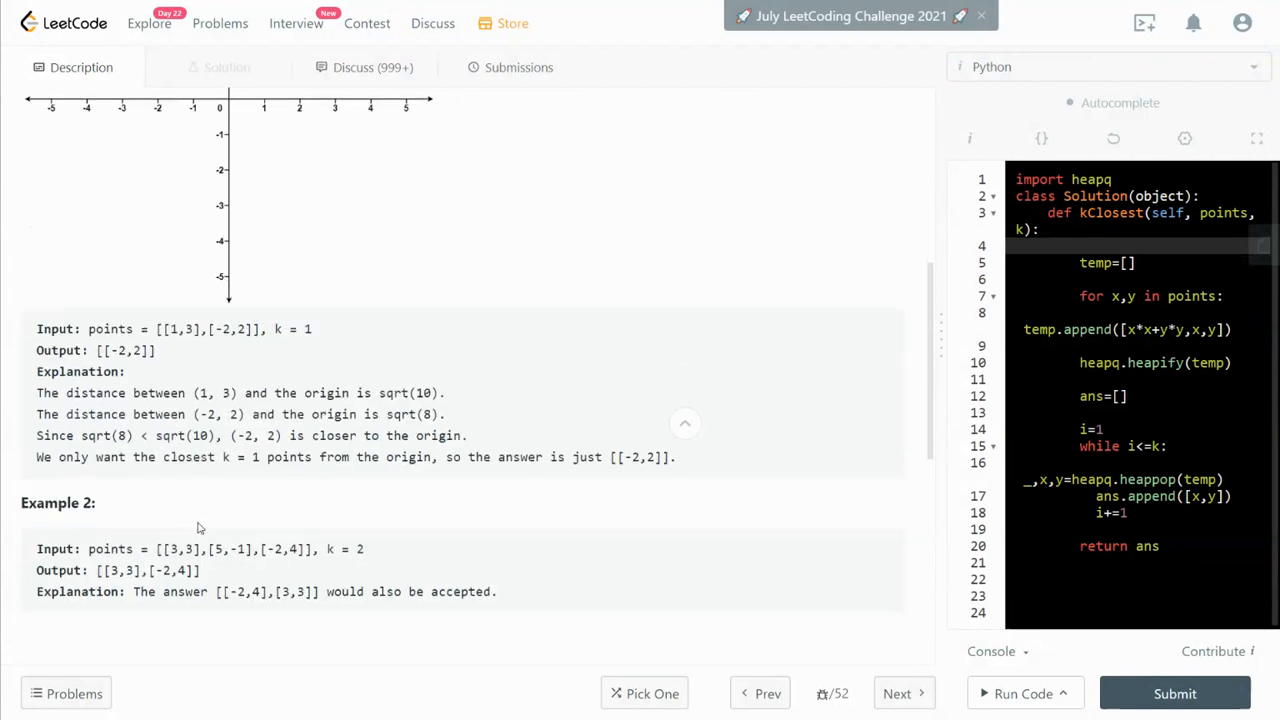
scroll(down, 3)
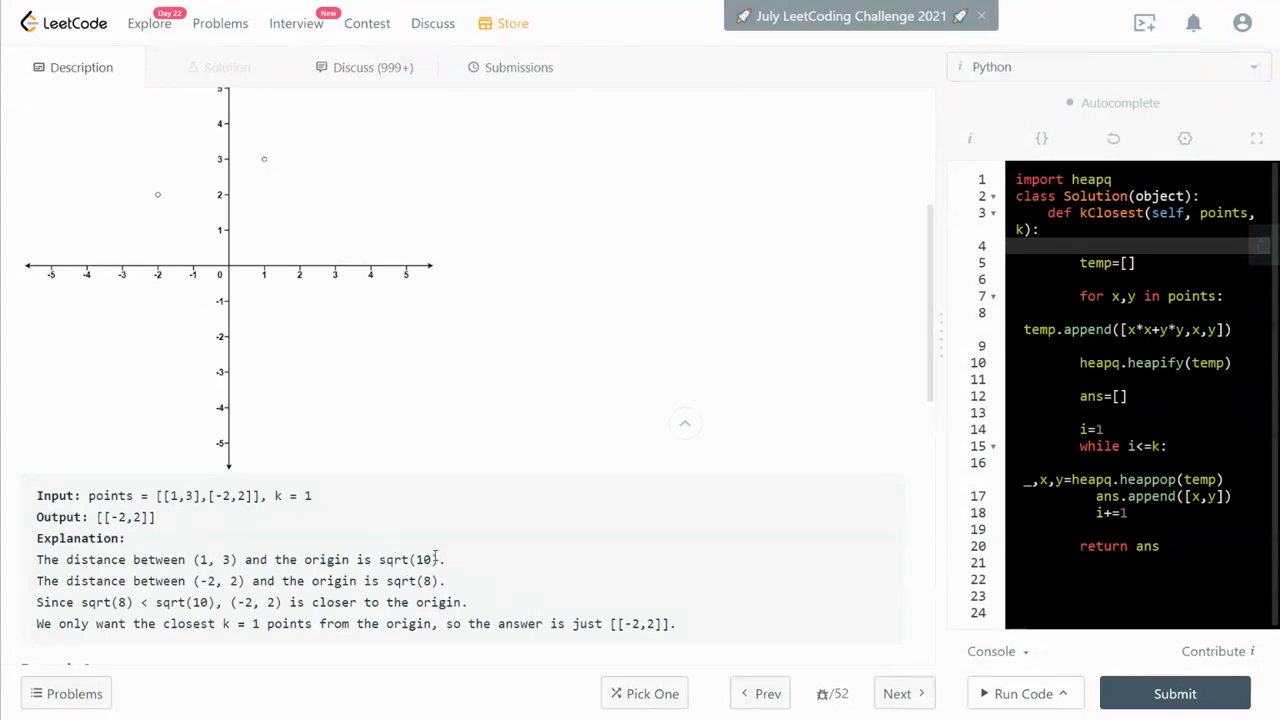
mouse_move(416, 592)
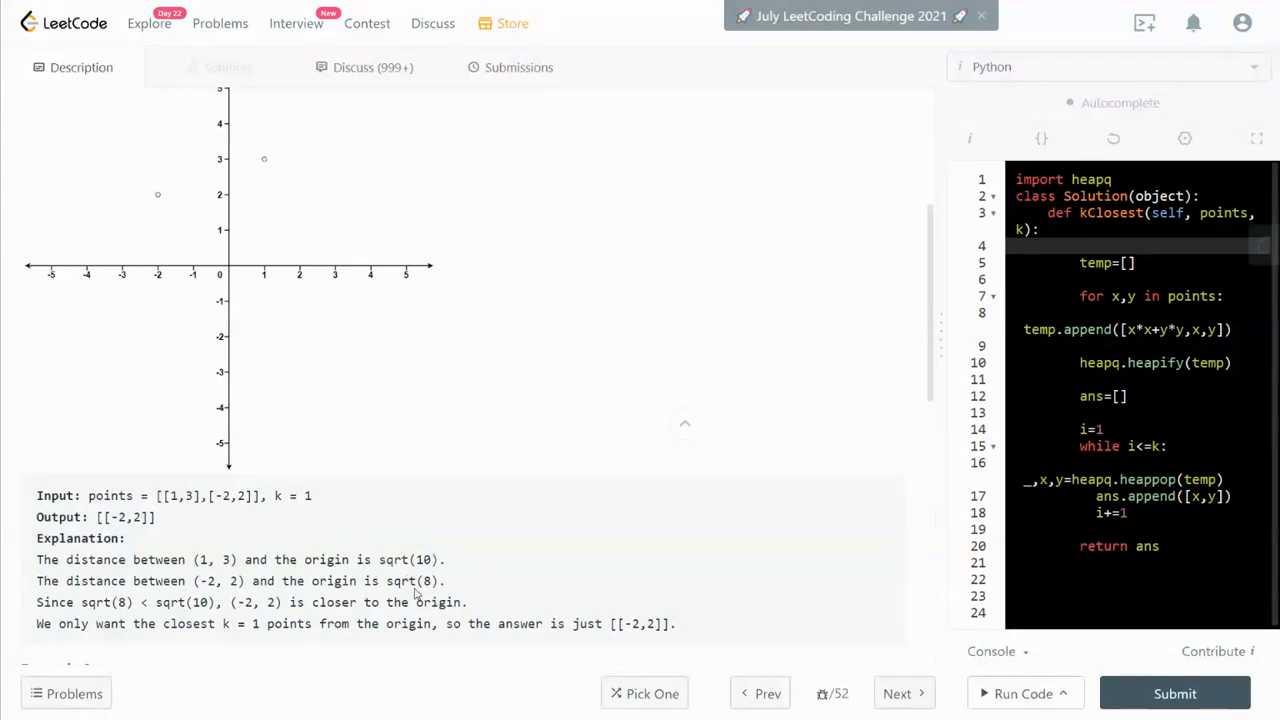
mouse_move(324, 568)
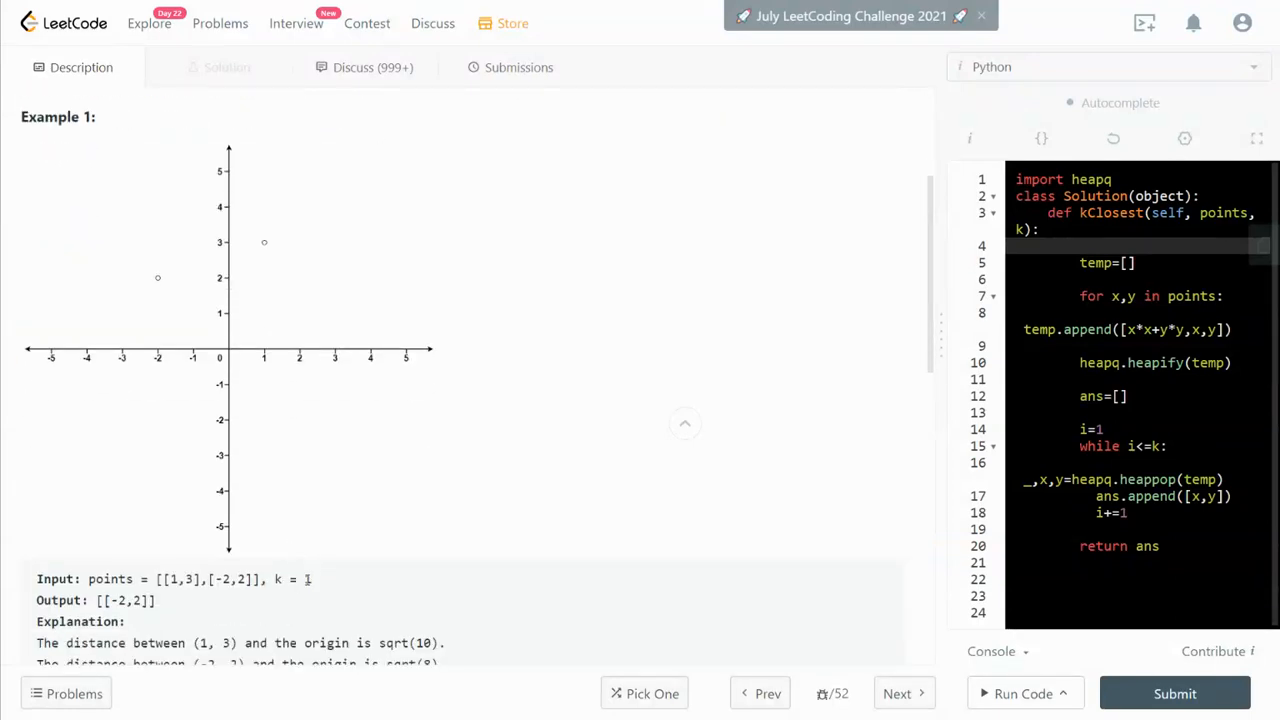
Reach Example 2 and Constraints, highlighting the [5,-1] point during the walkthrough
scroll(down, 3)
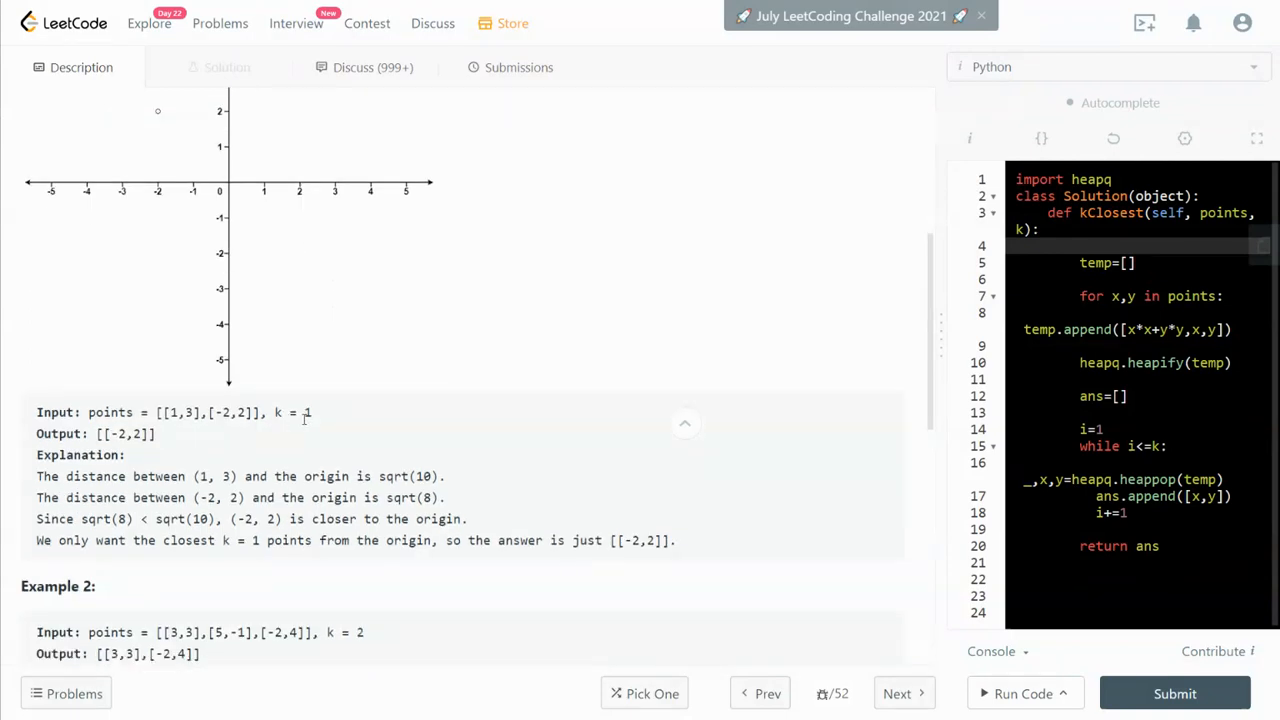
mouse_move(308, 424)
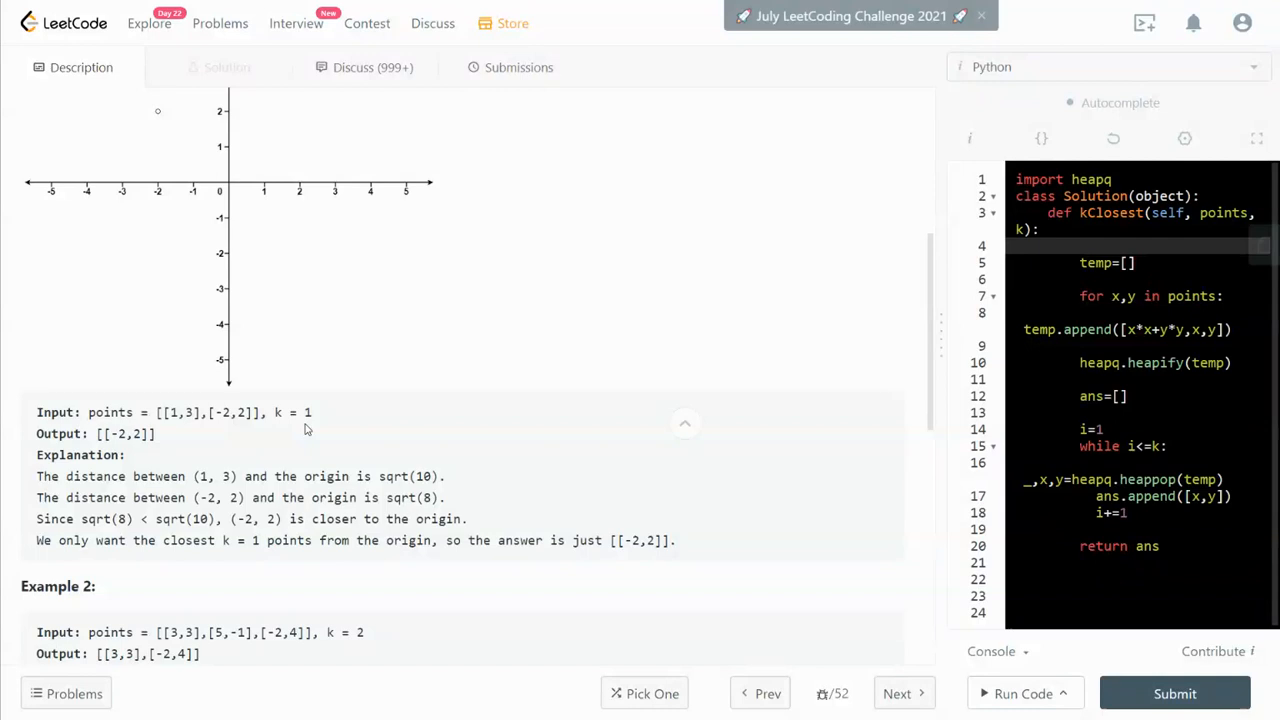
mouse_move(240, 424)
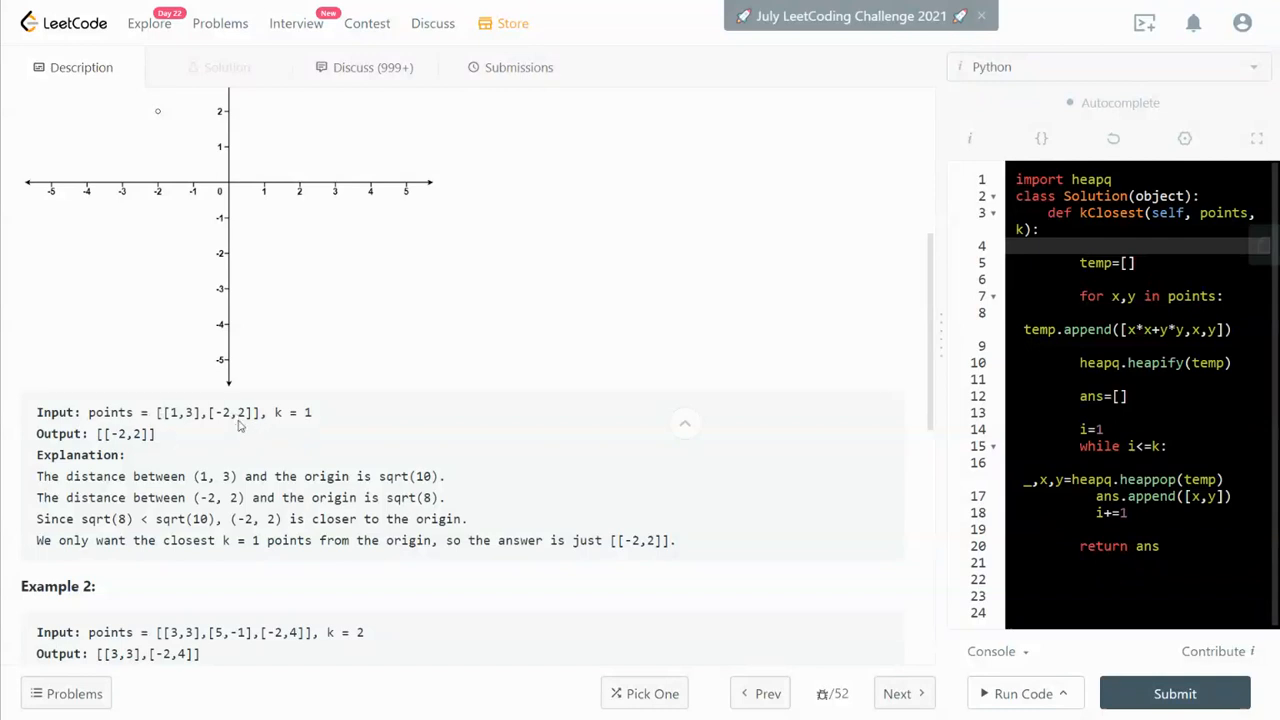
mouse_move(326, 564)
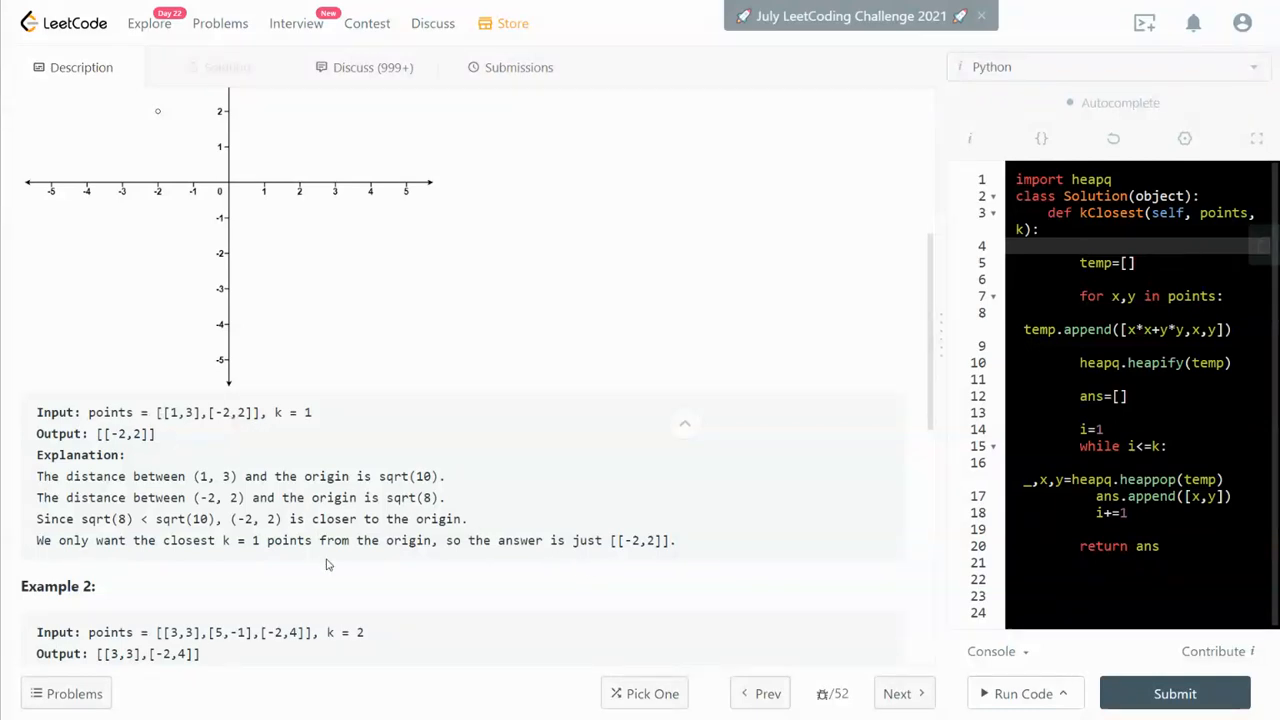
mouse_move(304, 556)
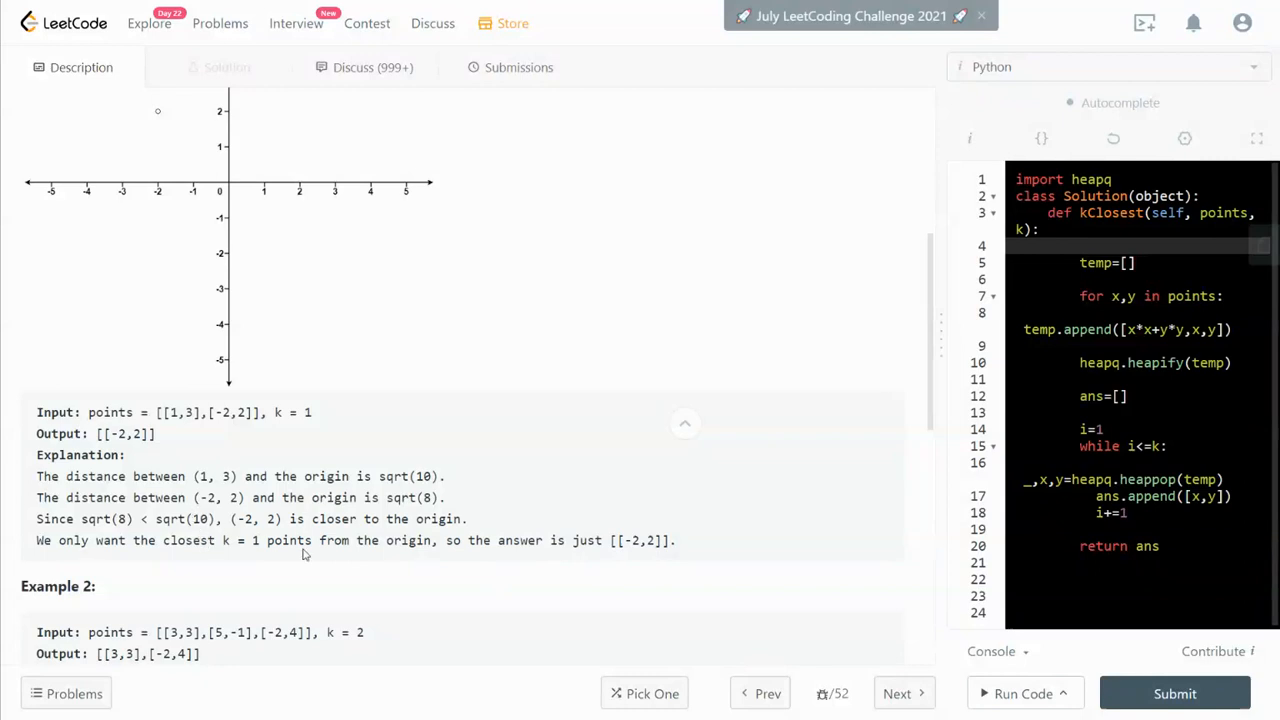
scroll(down, 3)
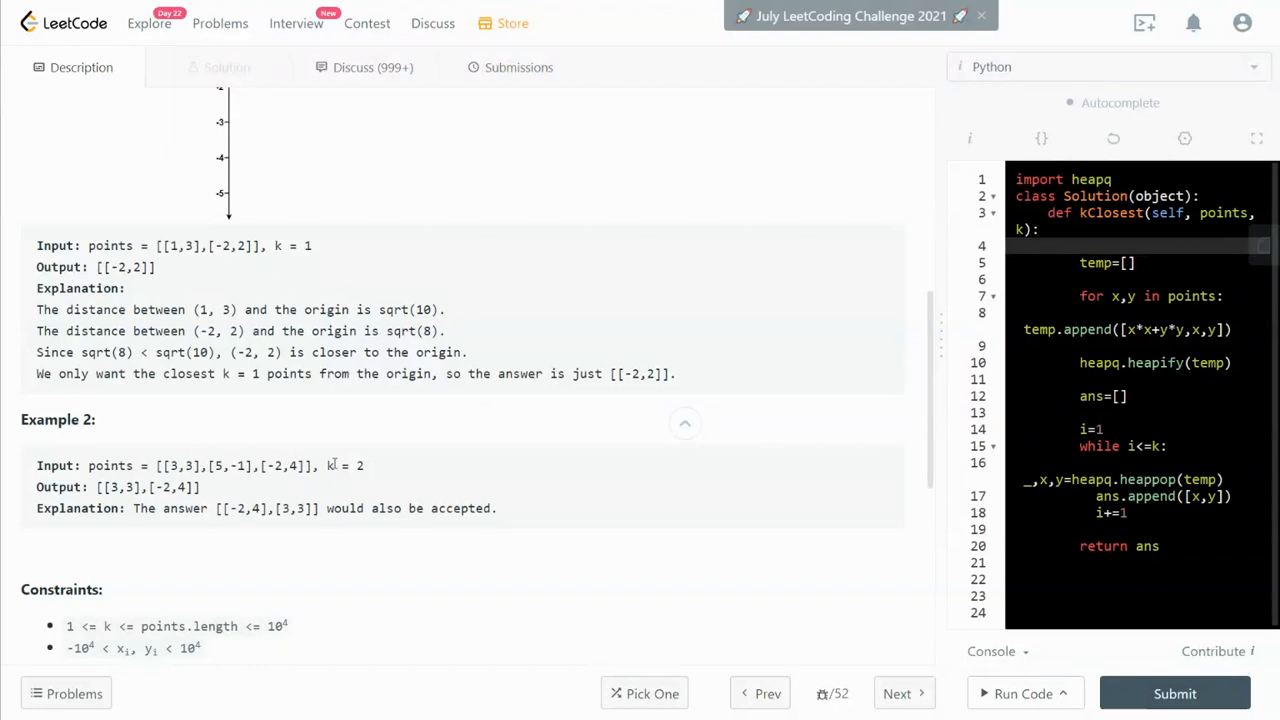
mouse_move(344, 486)
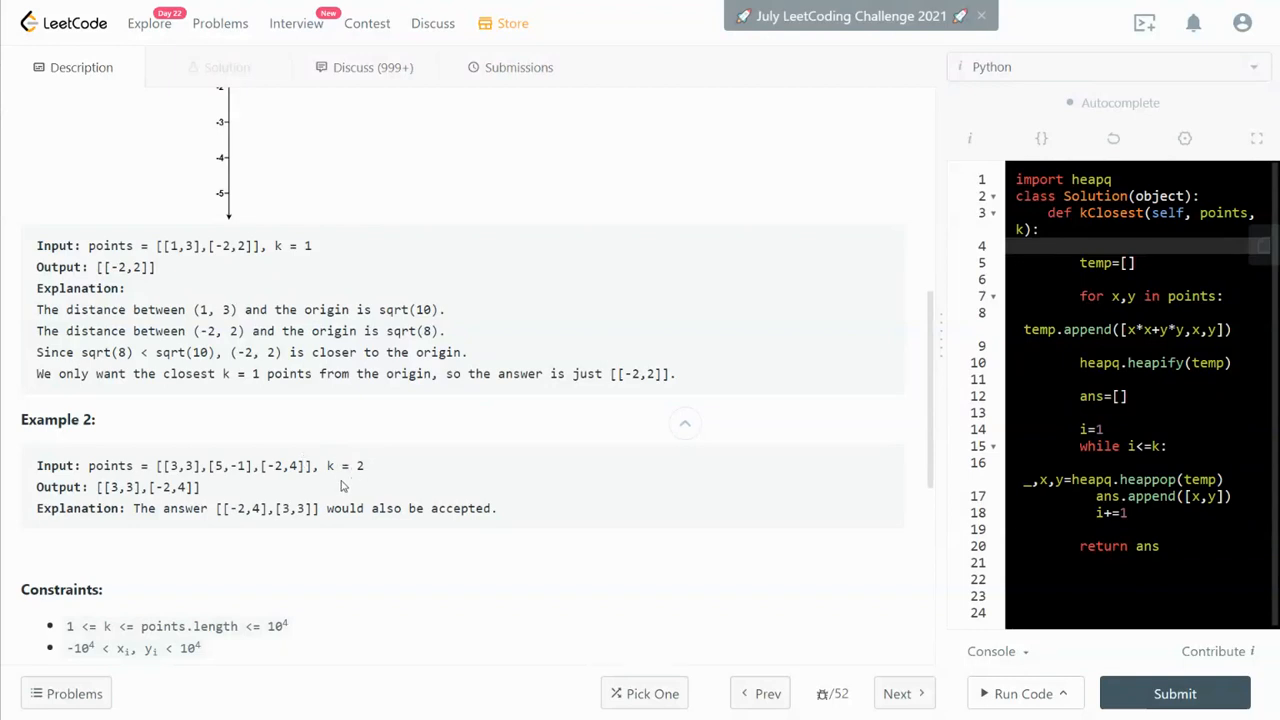
mouse_move(344, 486)
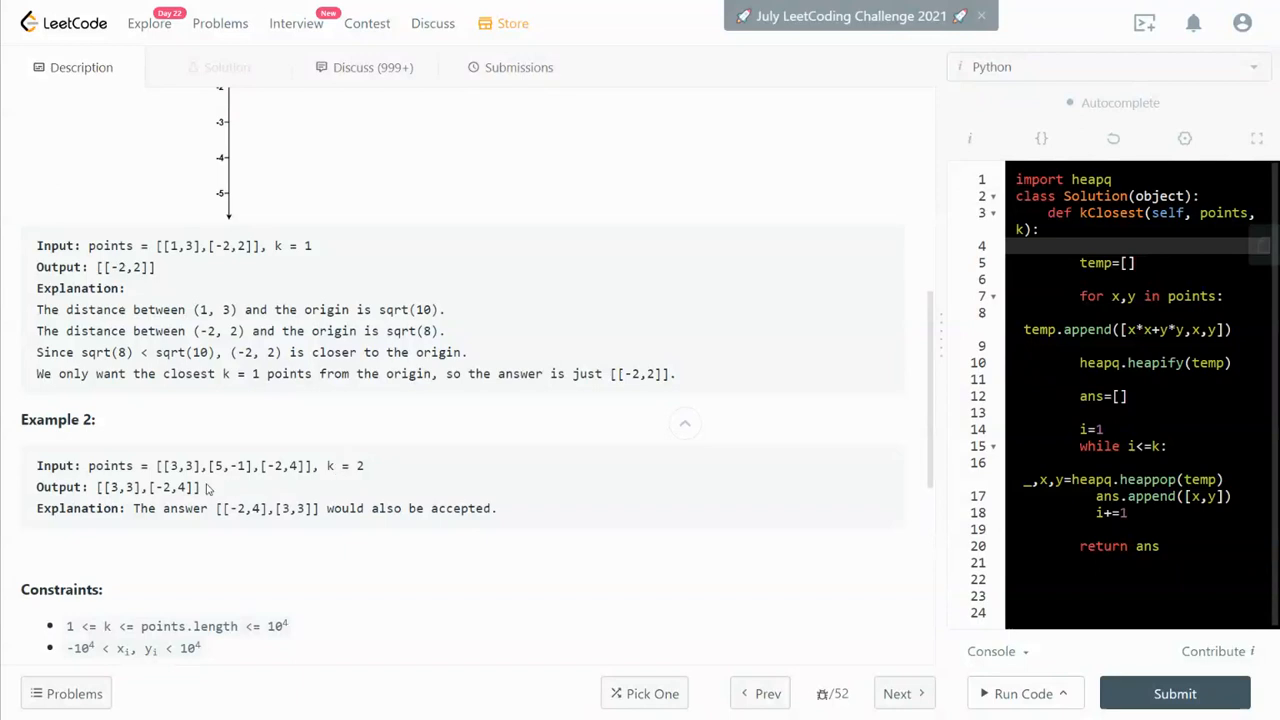
mouse_move(152, 482)
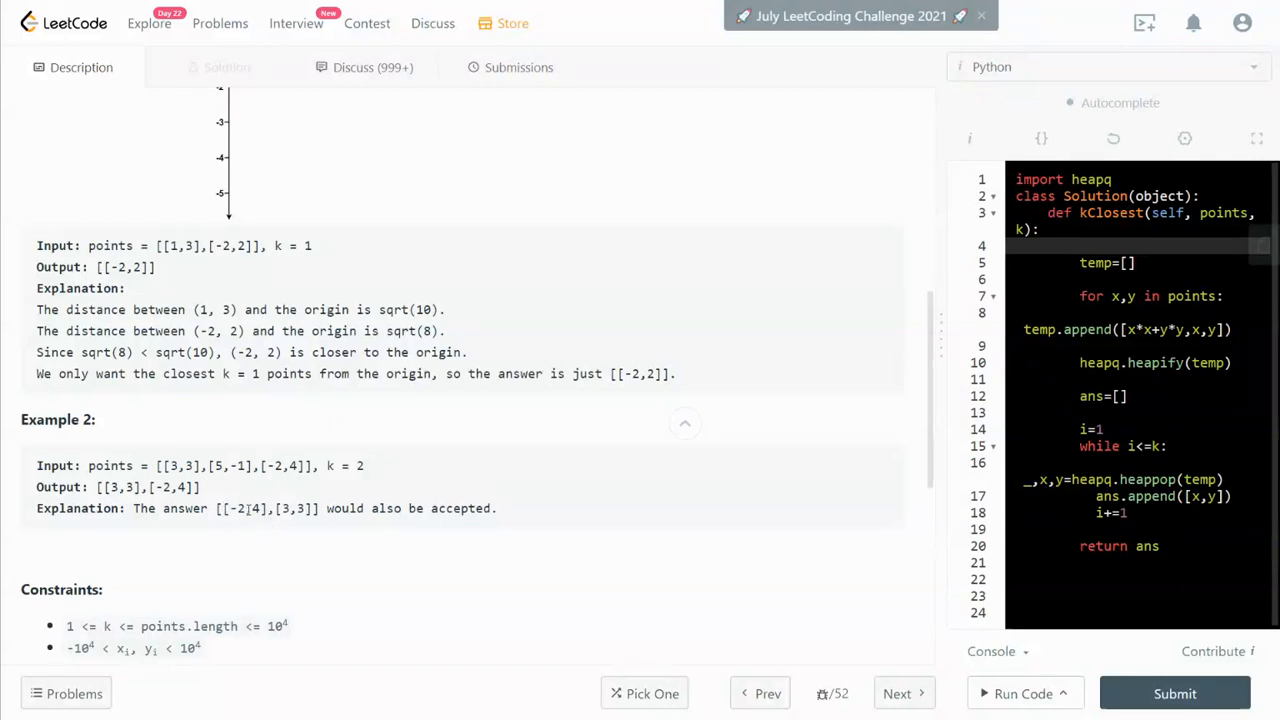
double_click(228, 464)
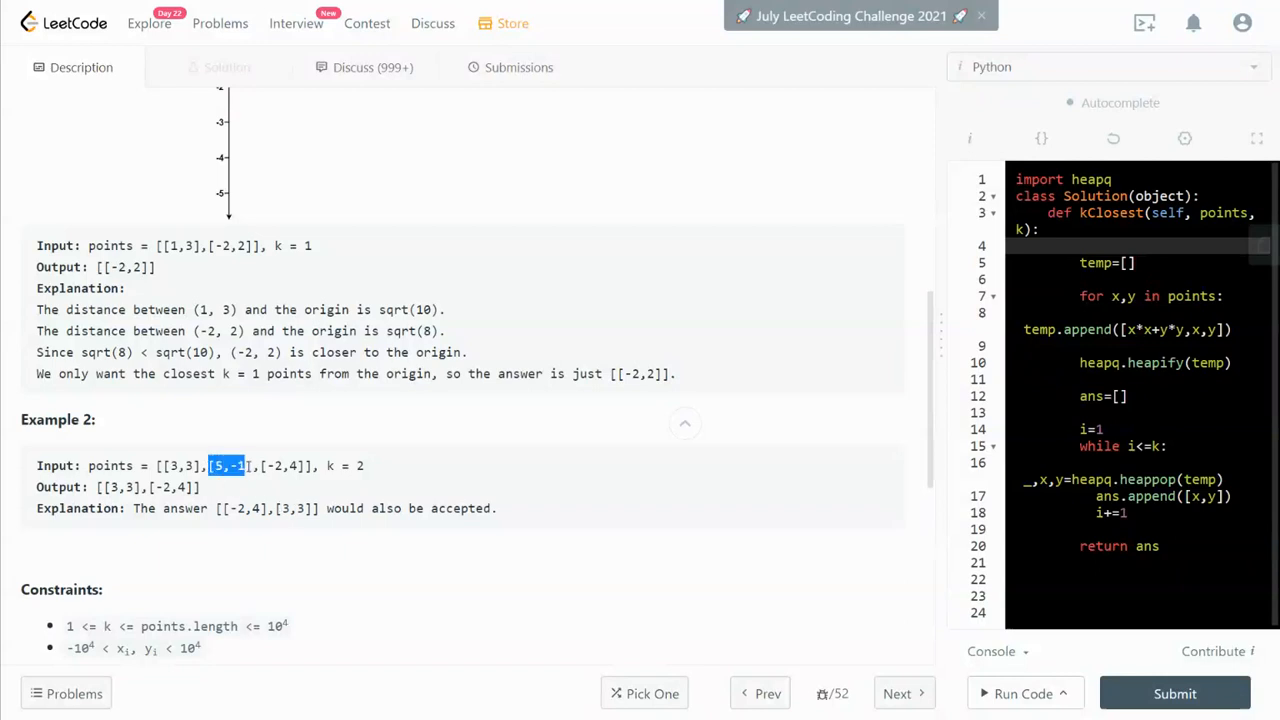
scroll(down, 3)
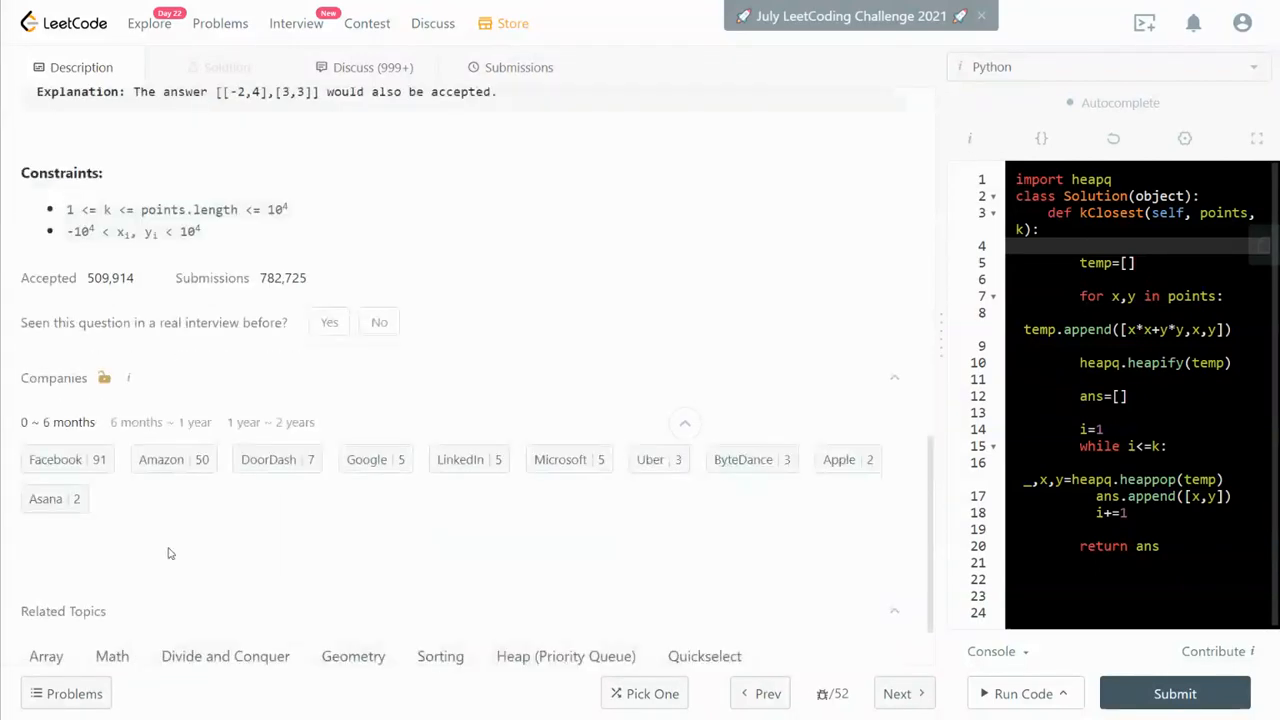
mouse_move(120, 530)
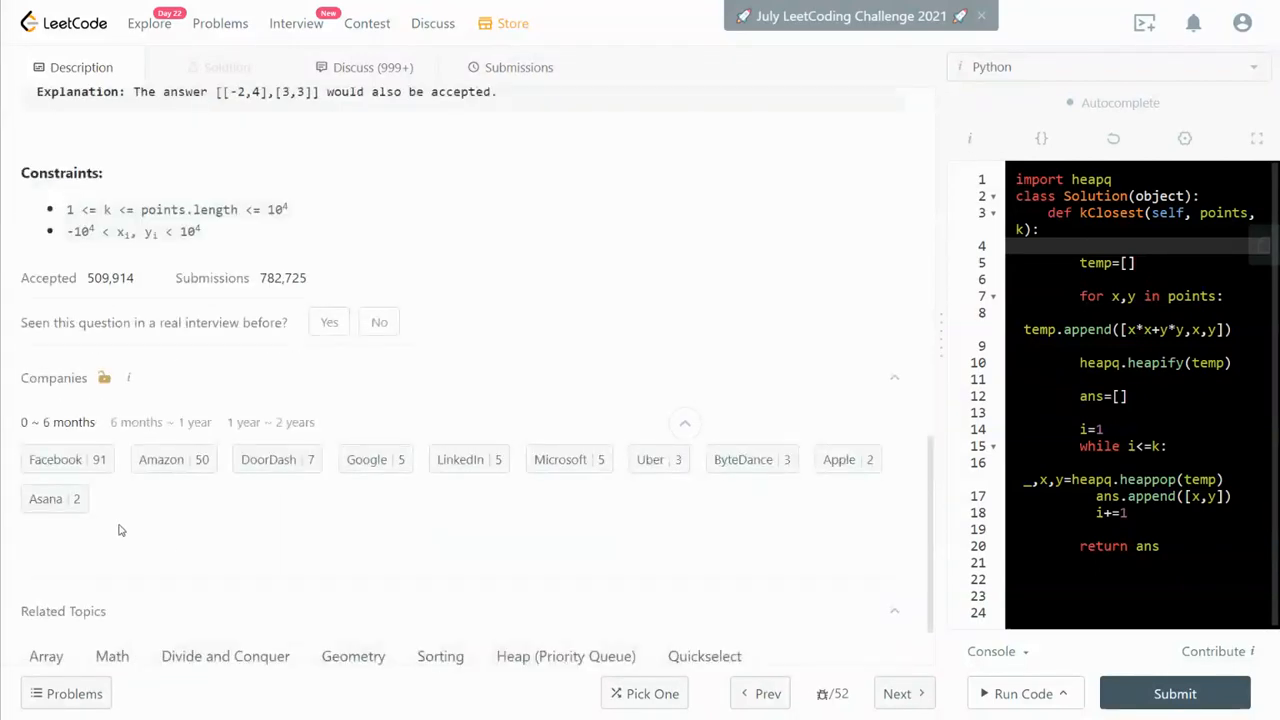
mouse_move(694, 552)
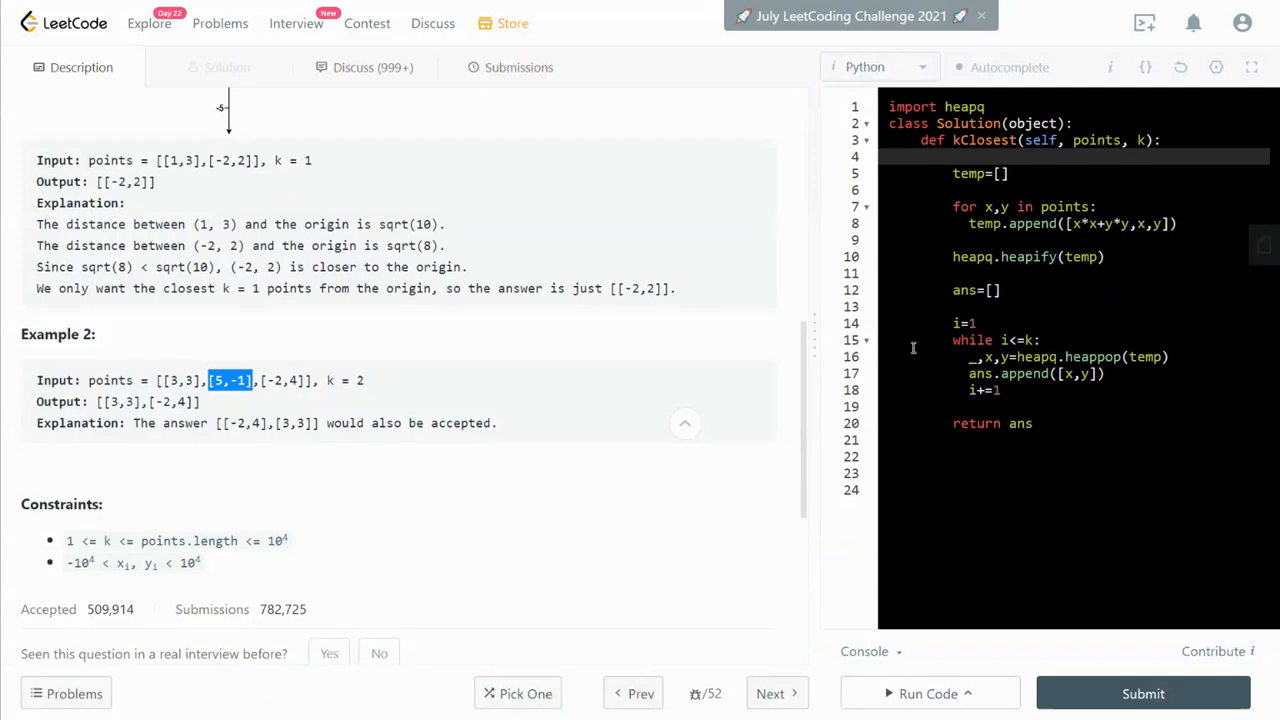
mouse_move(836, 358)
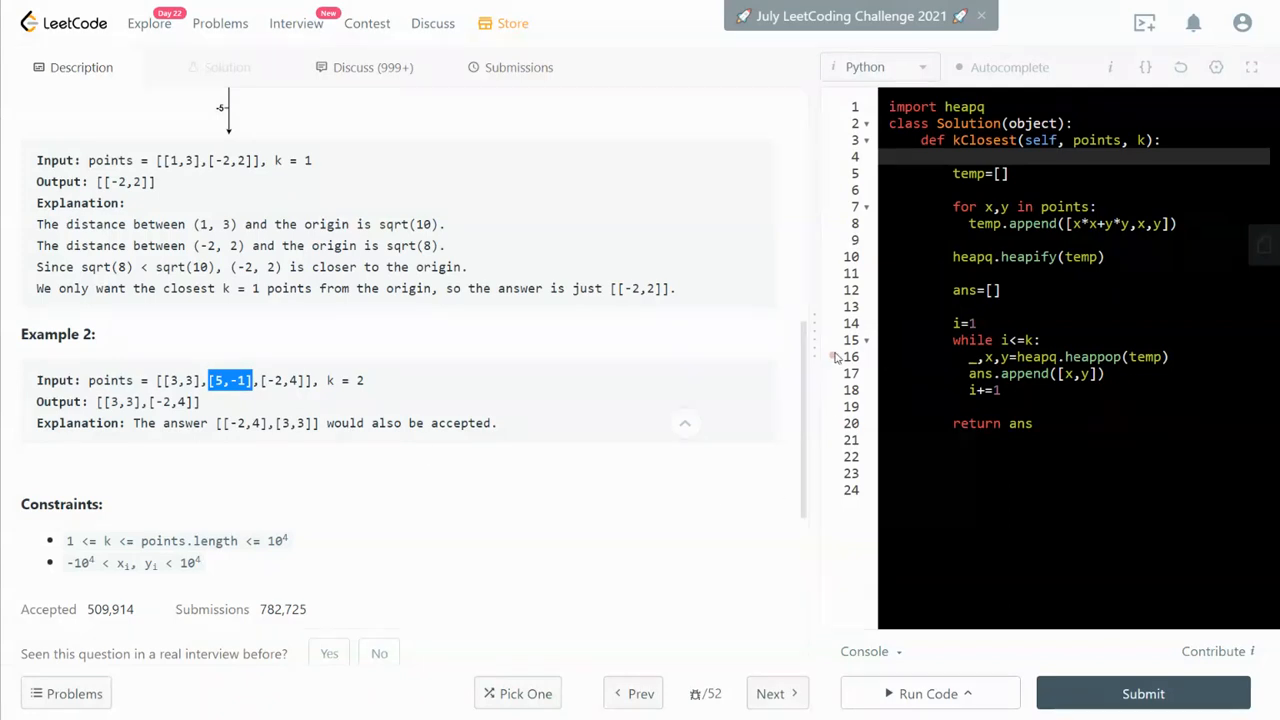
Expand the code editor to full page and highlight the heapq.heapify(temp) call while explaining it
click(1252, 68)
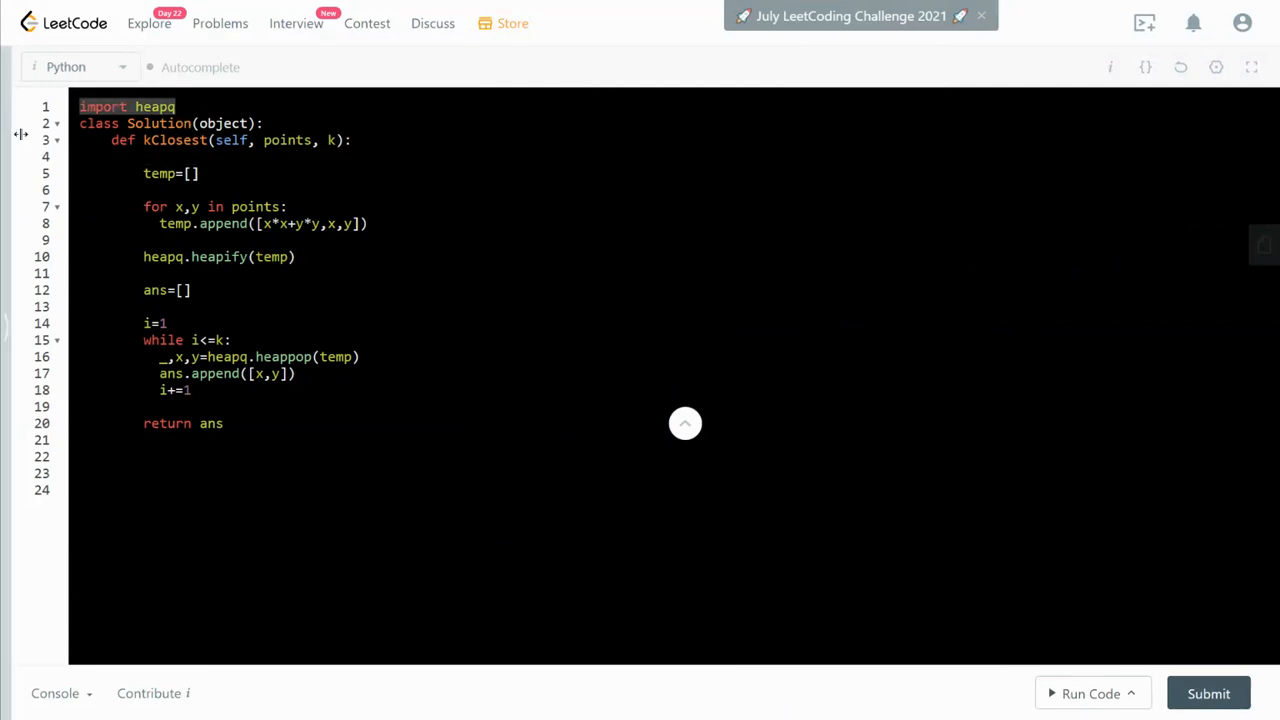
double_click(220, 256)
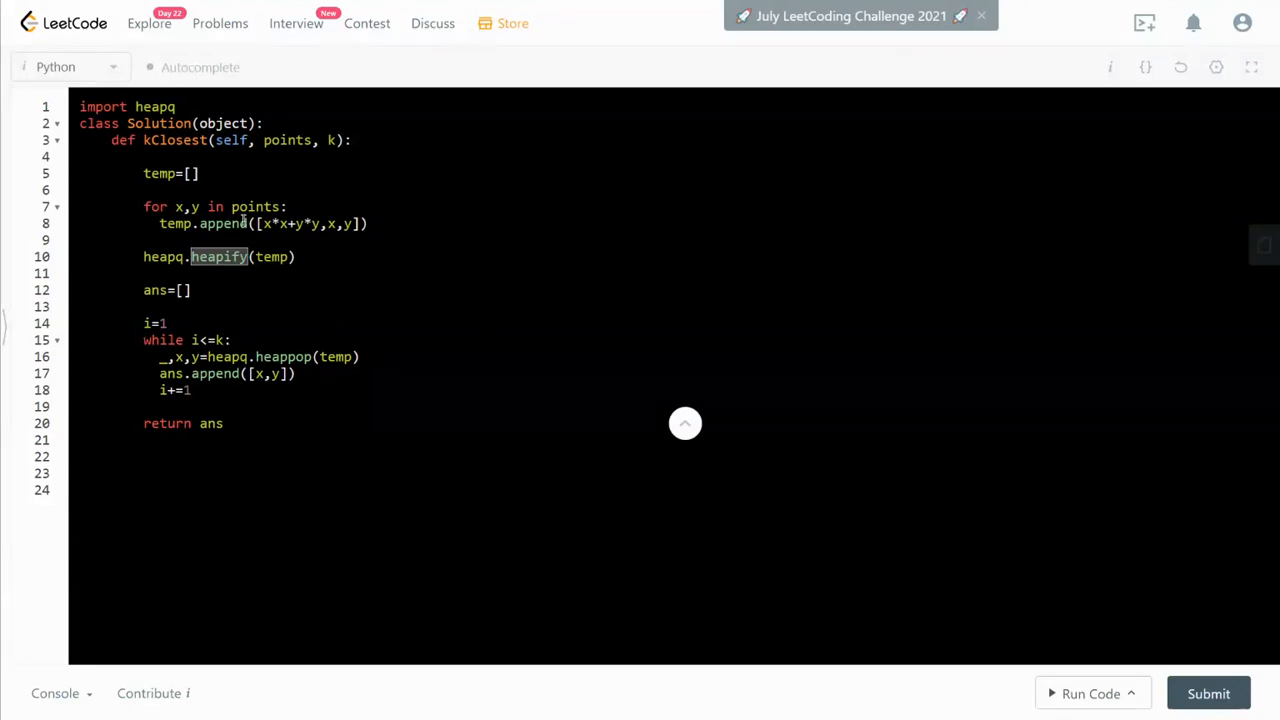
mouse_move(328, 346)
text( #)
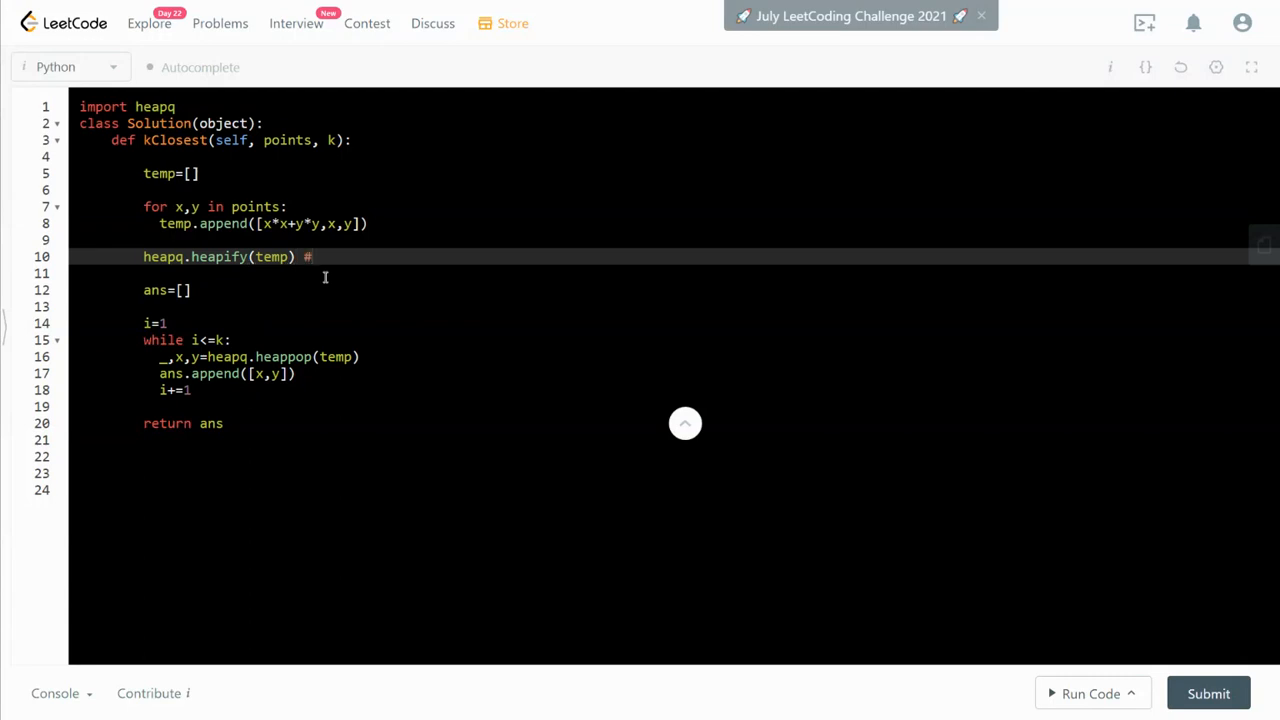
Comment the heapify line as O(1) and begin the #O(logN) comment on the heappop line
text(O(1))
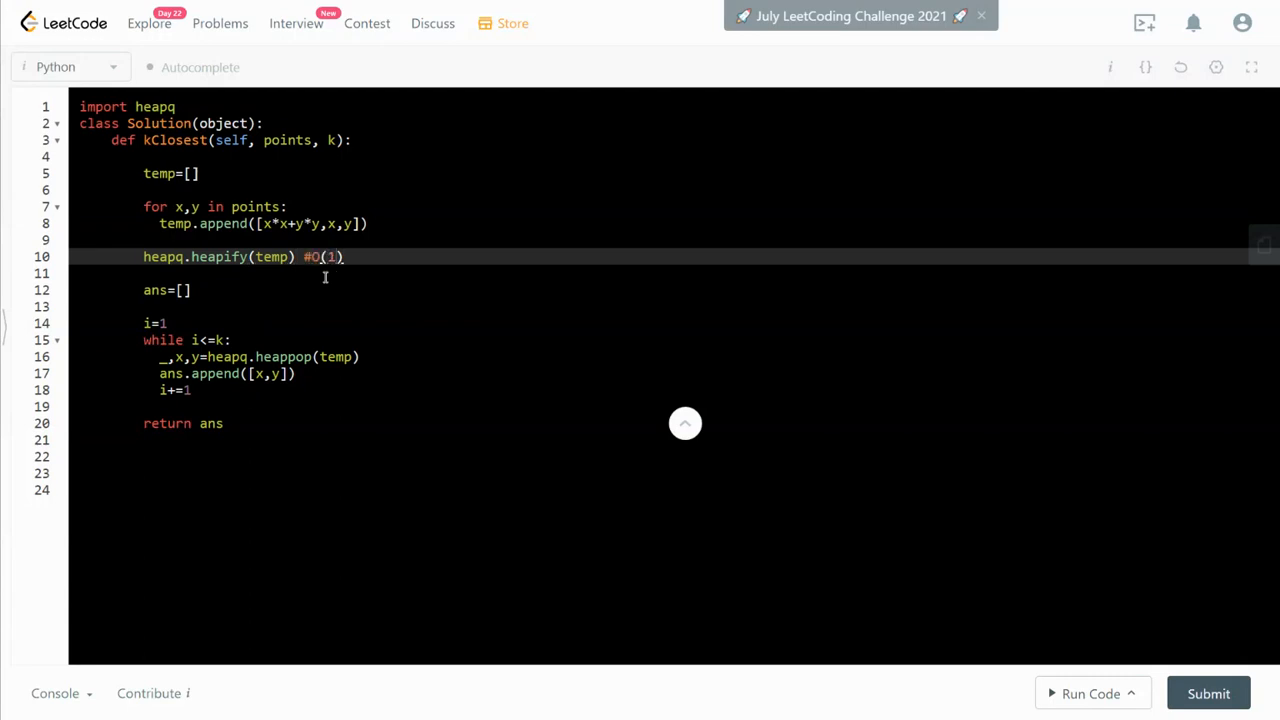
click(386, 356)
text( #O()
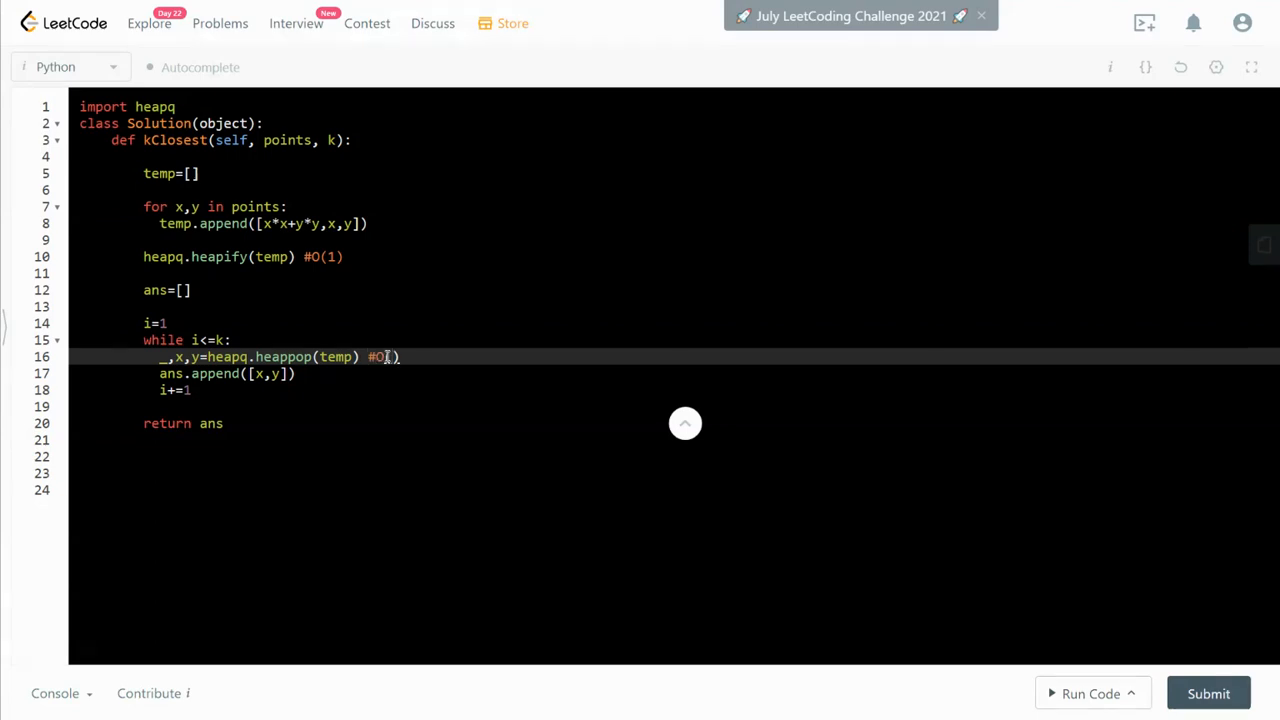
text(logN)
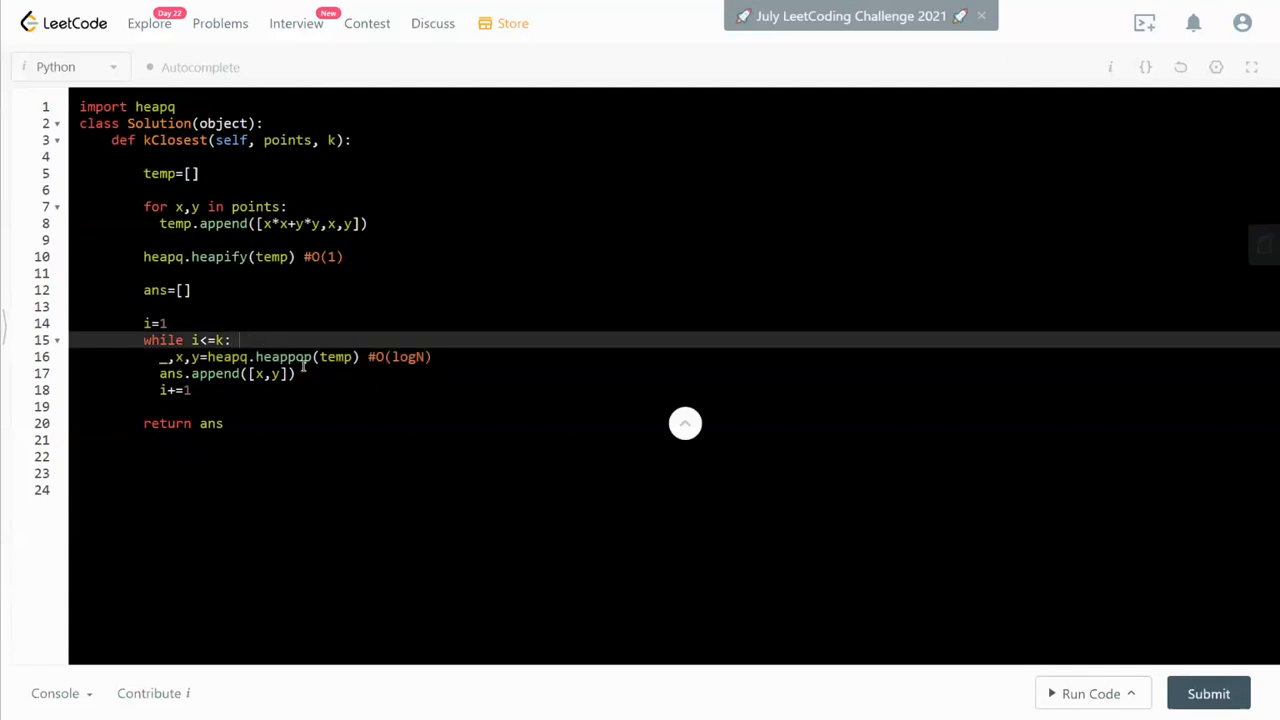
Finish the O(logN) comment and annotate the while loop with #O(k*logN)
text(O())
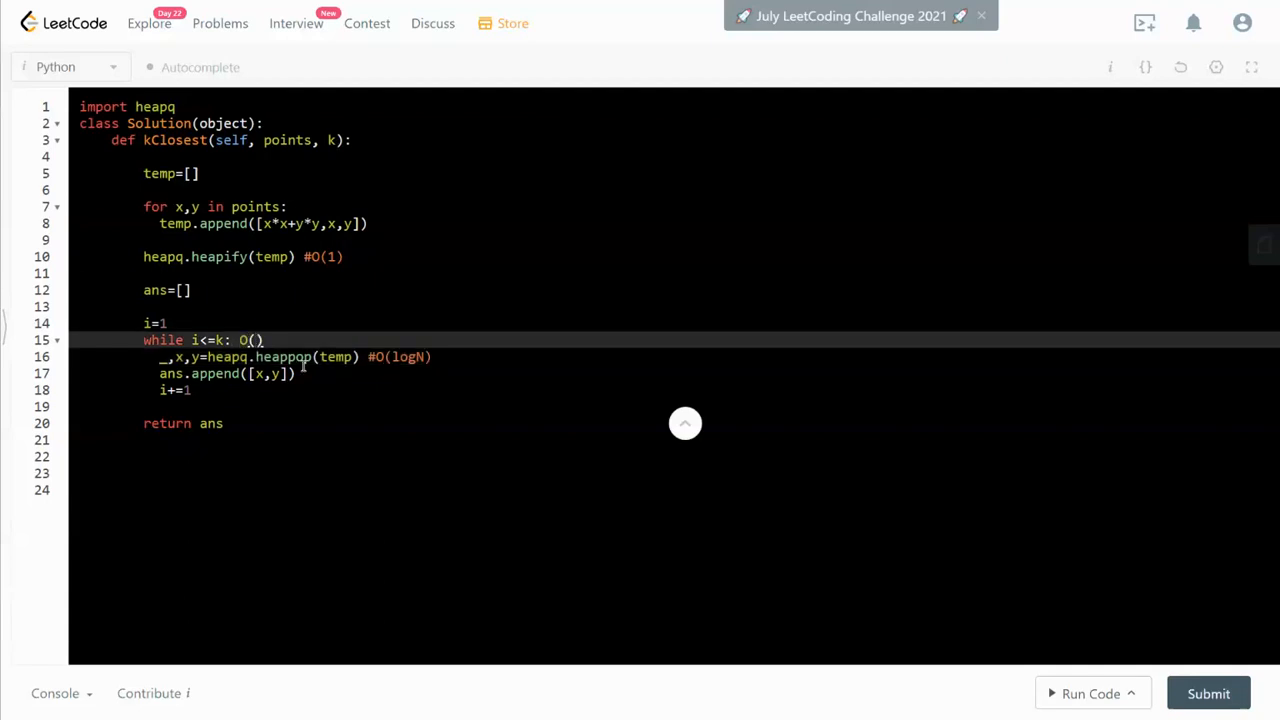
text(k*lo)
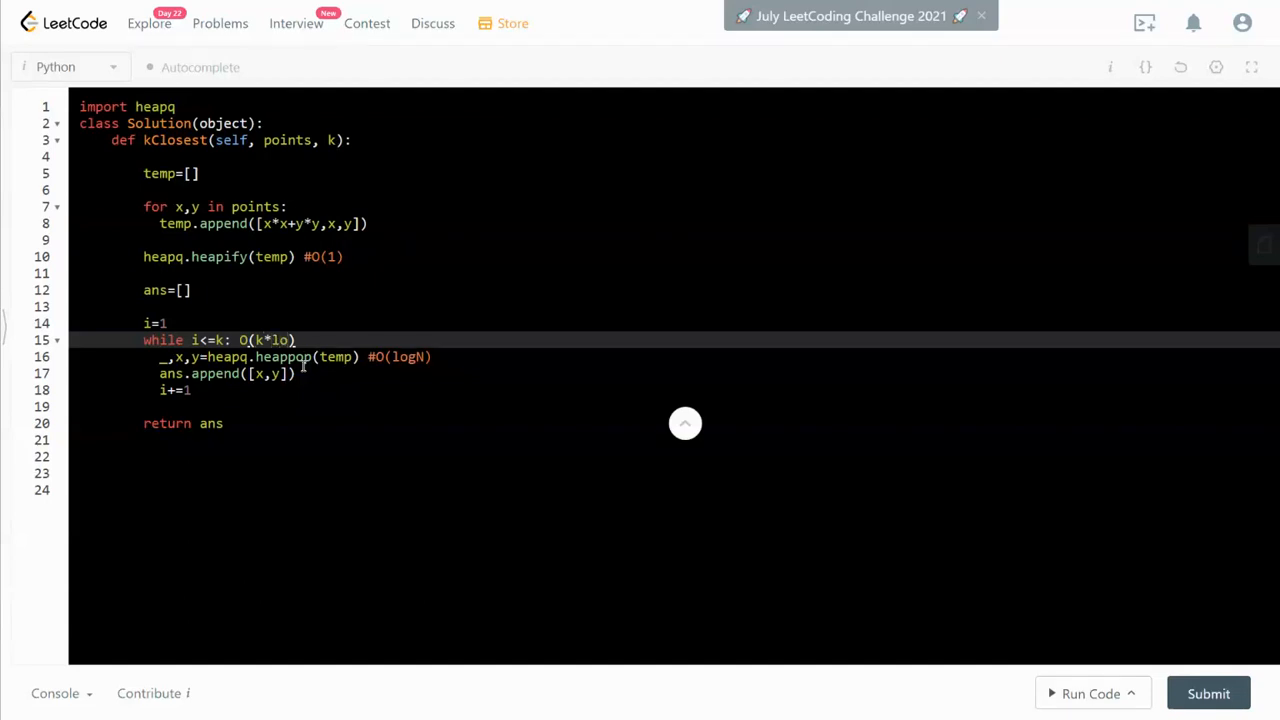
text(gN)
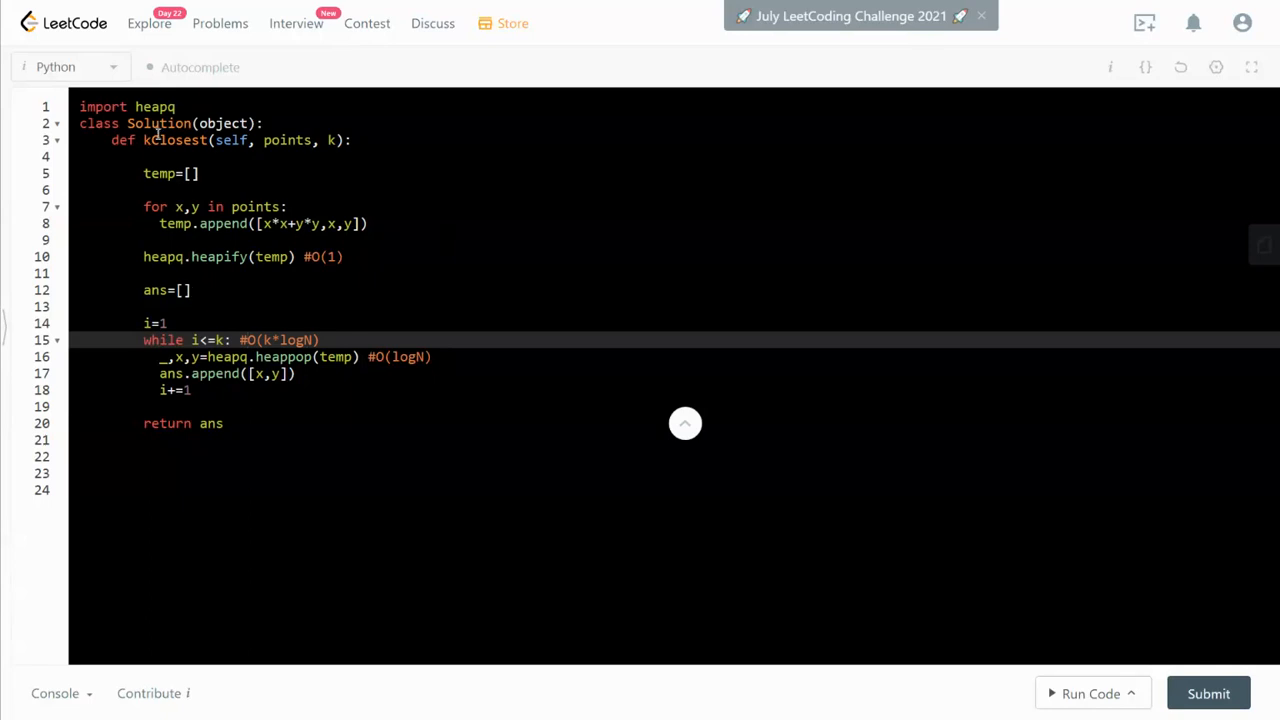
double_click(128, 106)
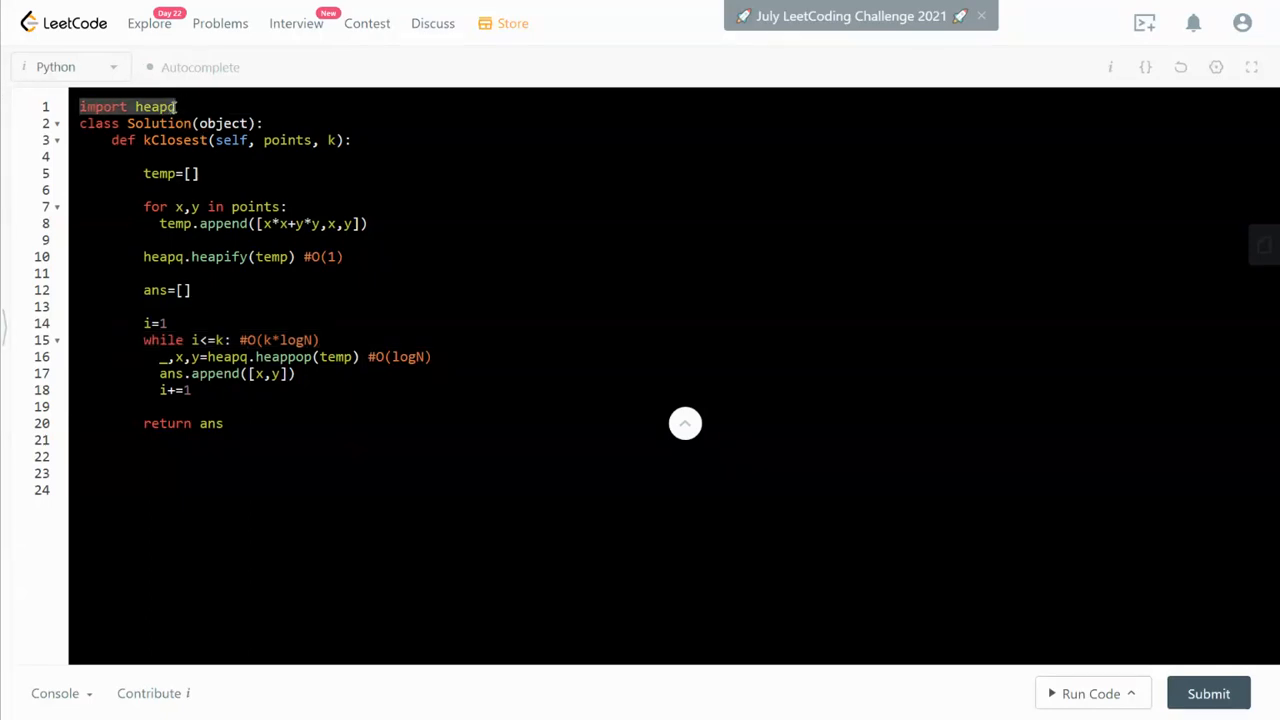
double_click(160, 172)
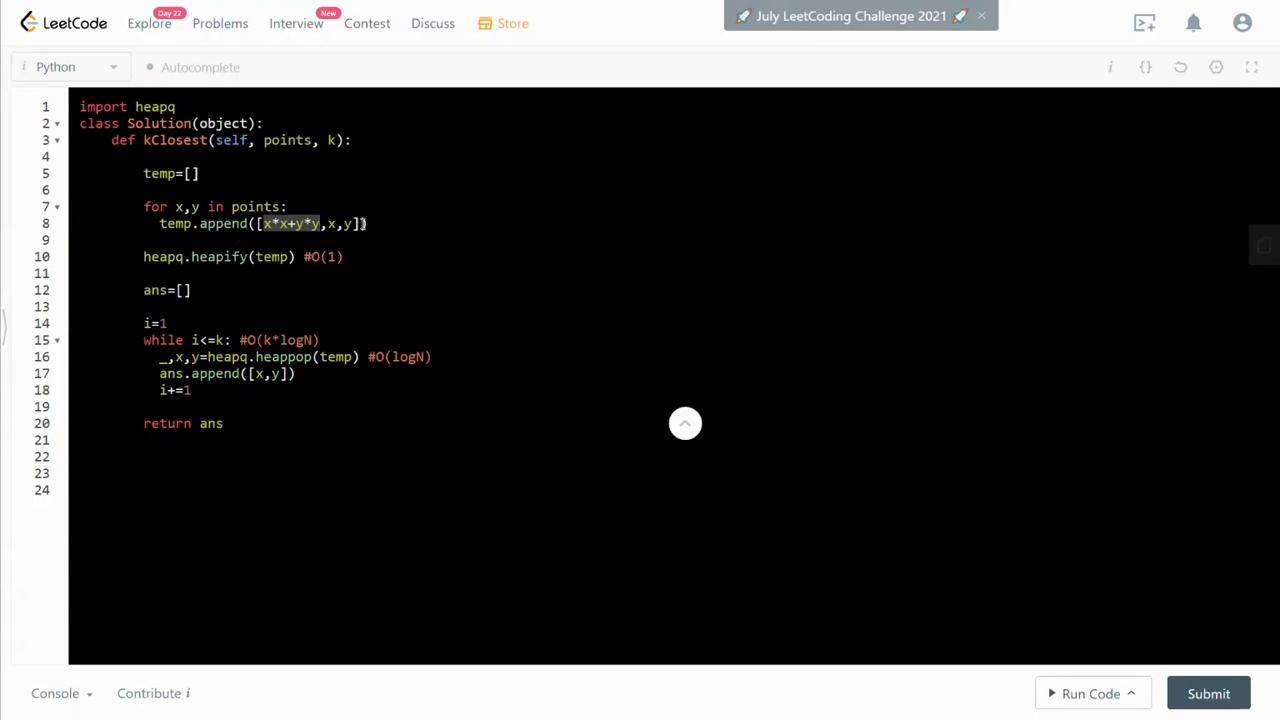
click(164, 224)
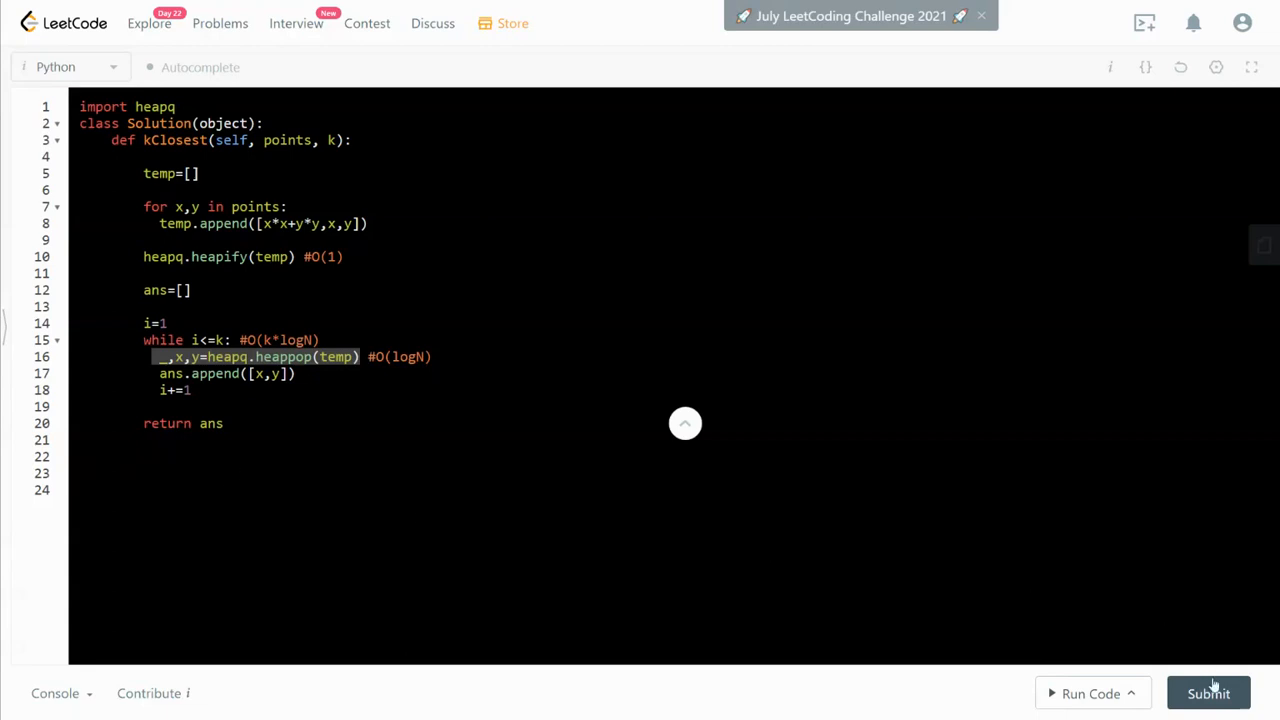
Submit the annotated solution, get Accepted (612 ms, 20.2 MB), and highlight the ans list
click(1208, 692)
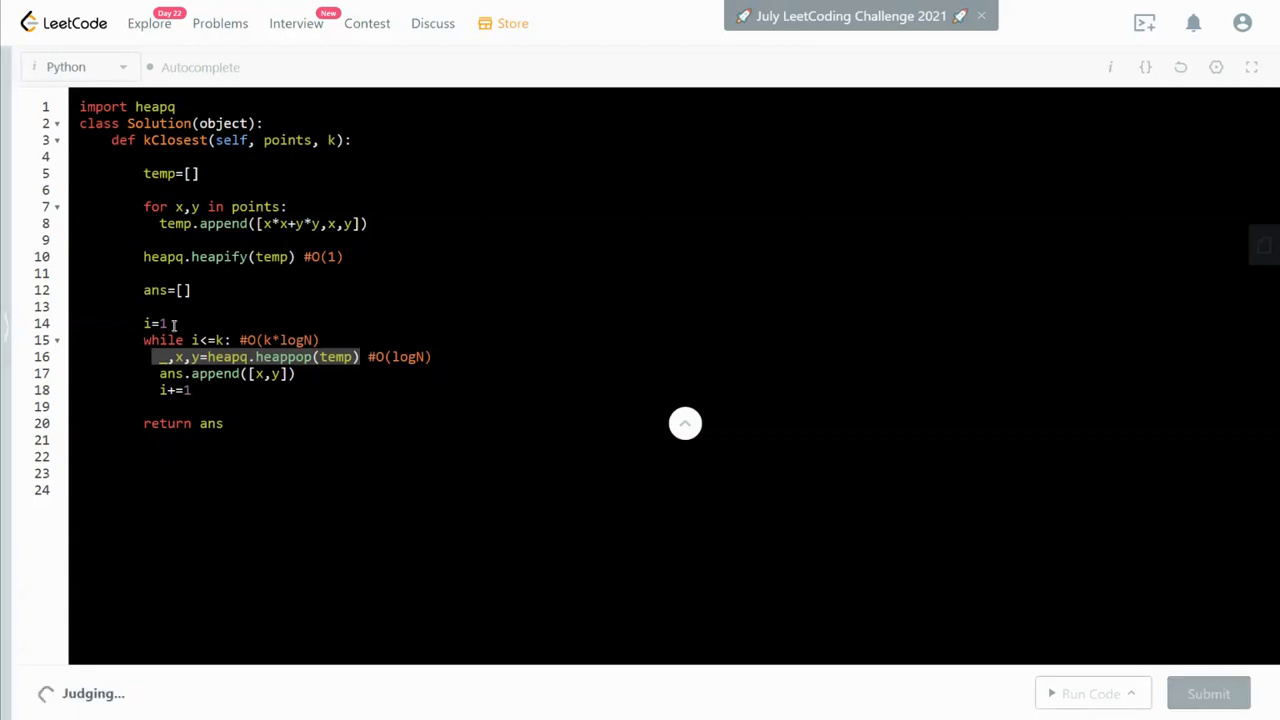
click(1208, 692)
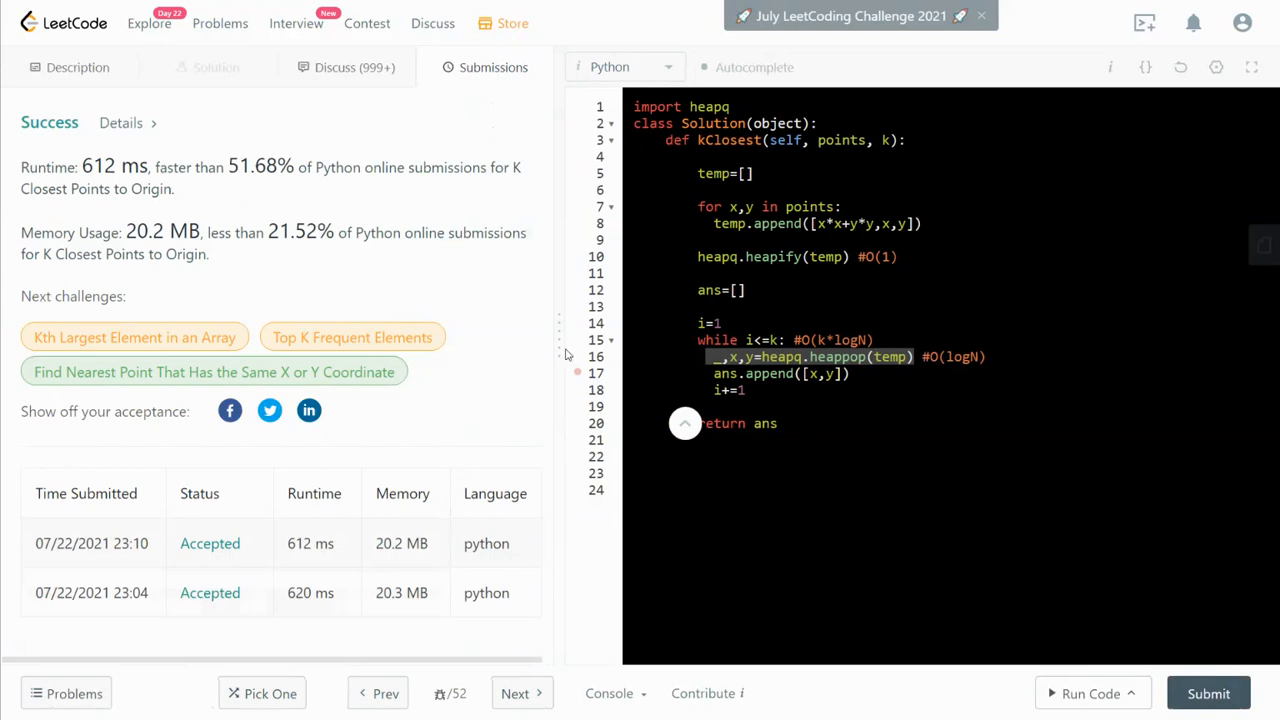
mouse_move(352, 336)
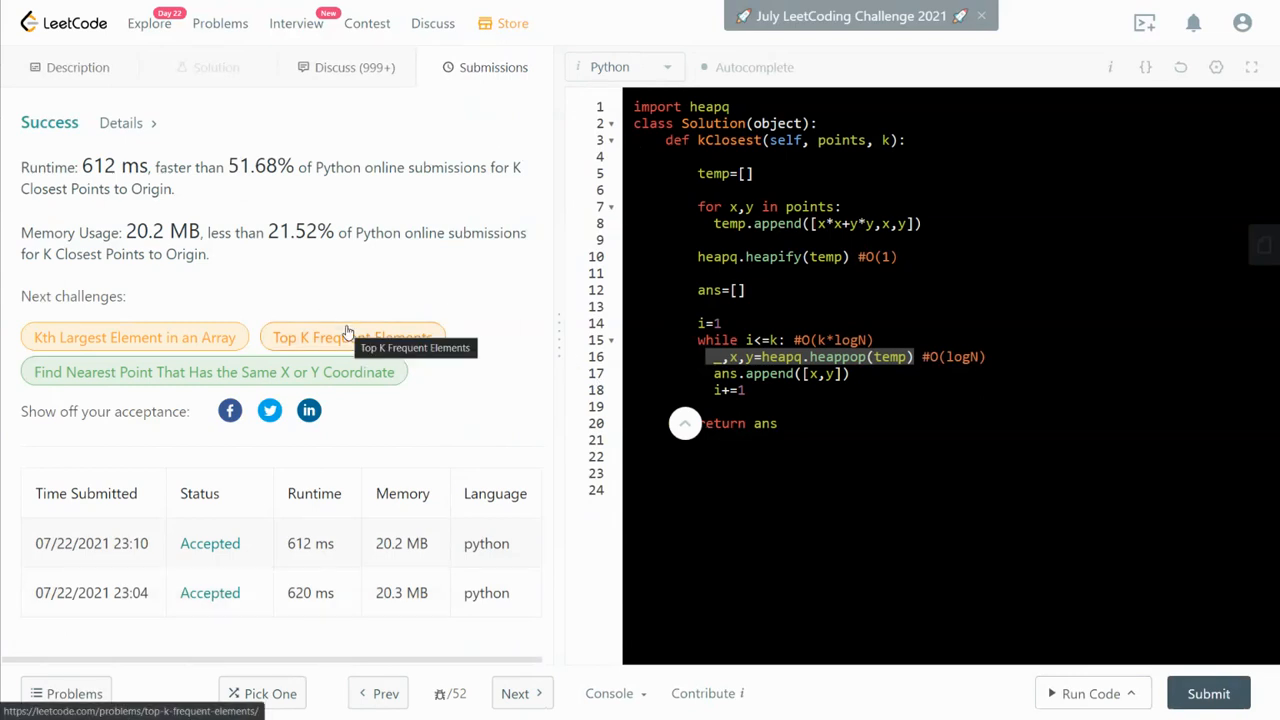
mouse_move(720, 186)
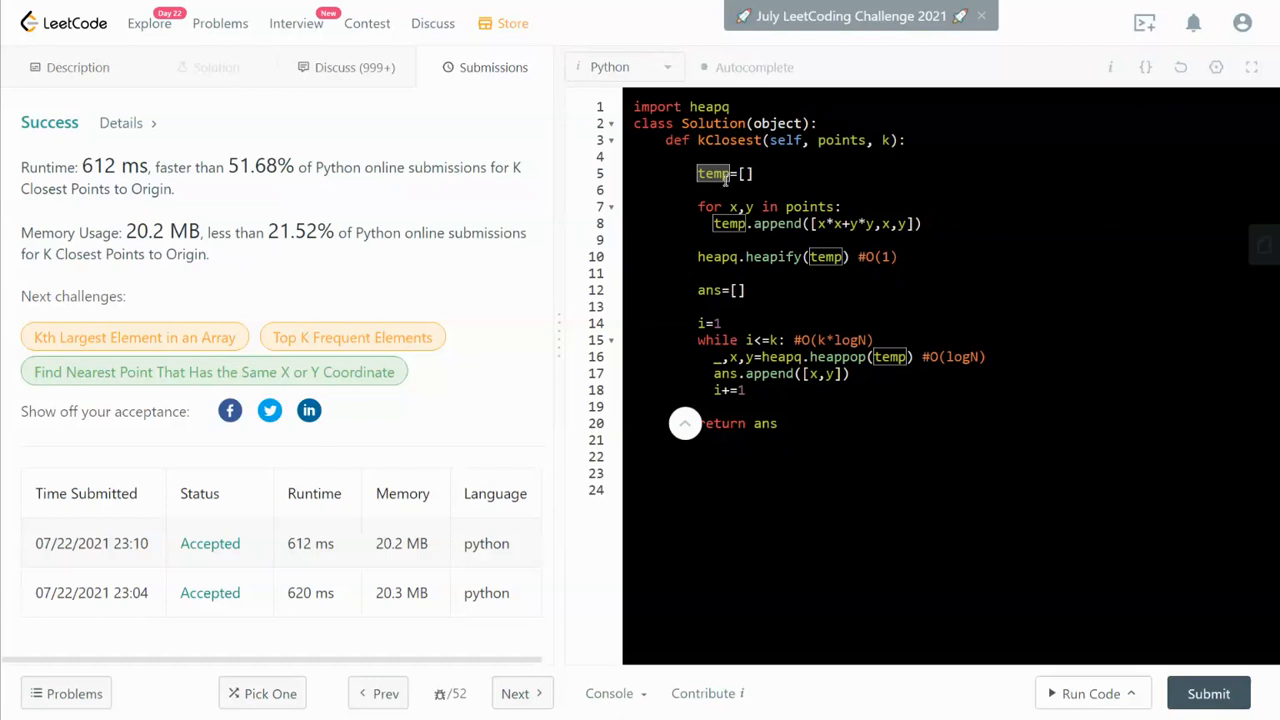
mouse_move(790, 250)
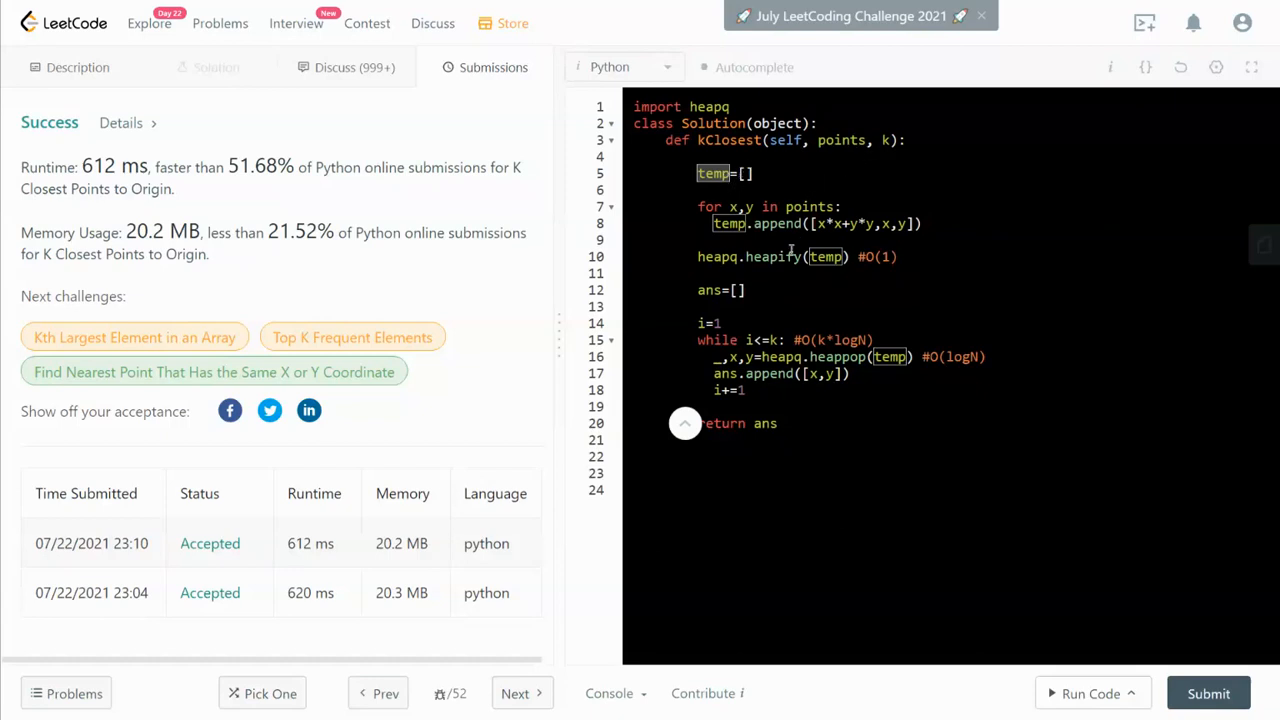
double_click(708, 290)
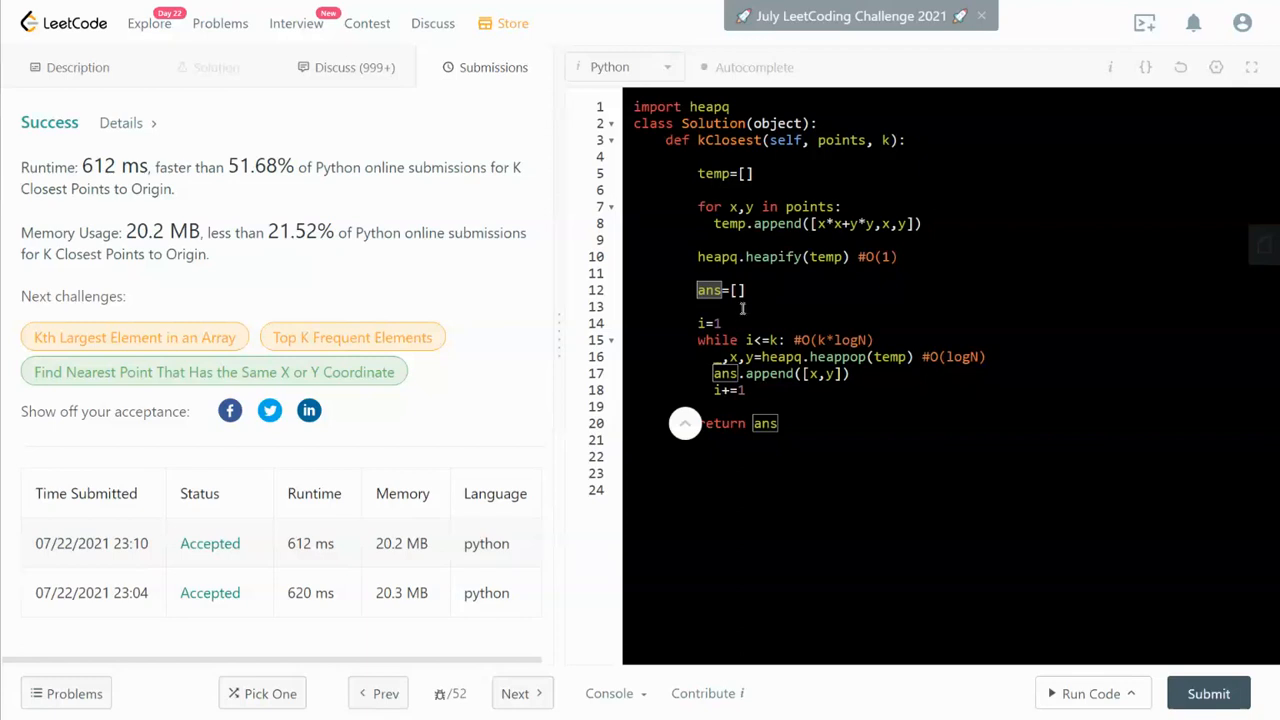
mouse_move(744, 306)
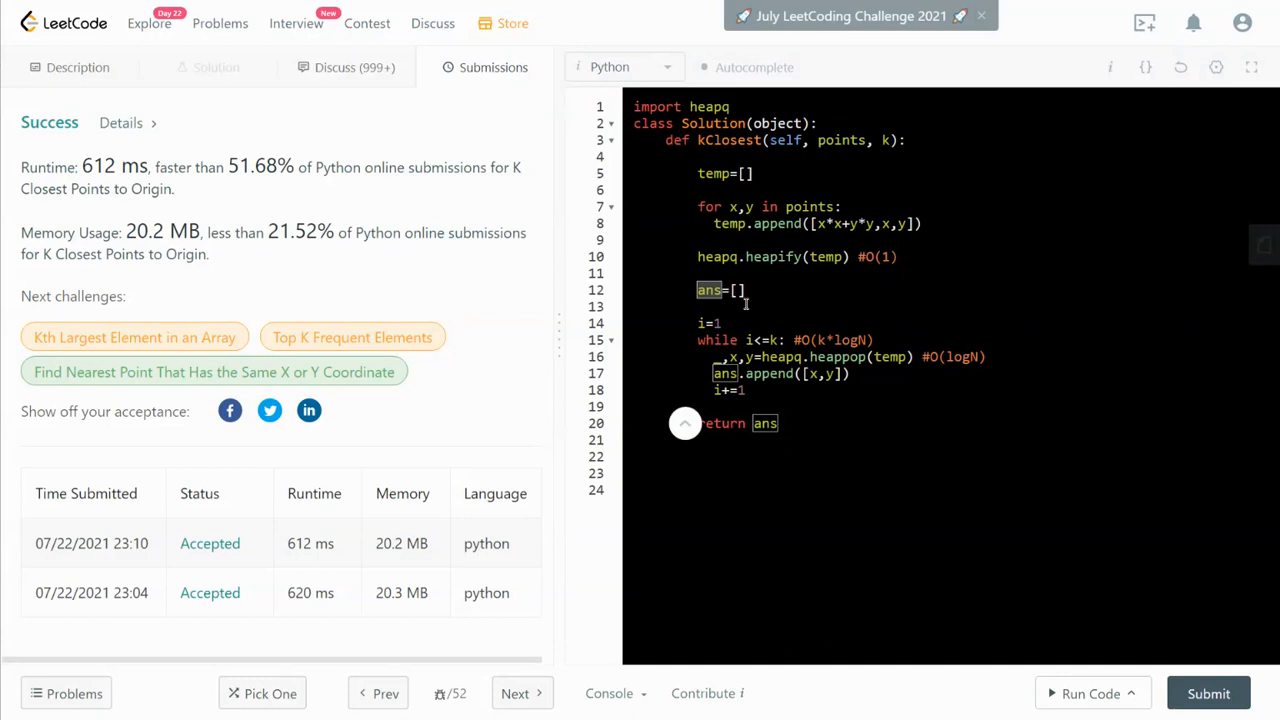
mouse_move(676, 418)
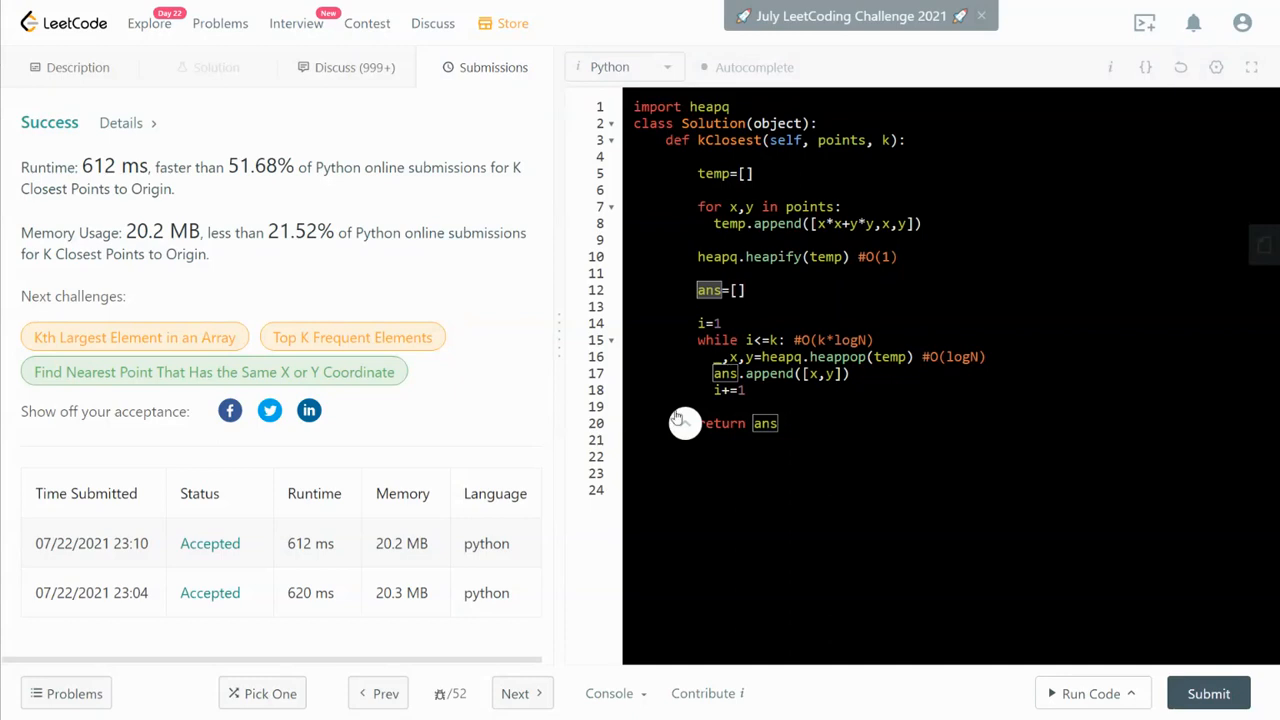